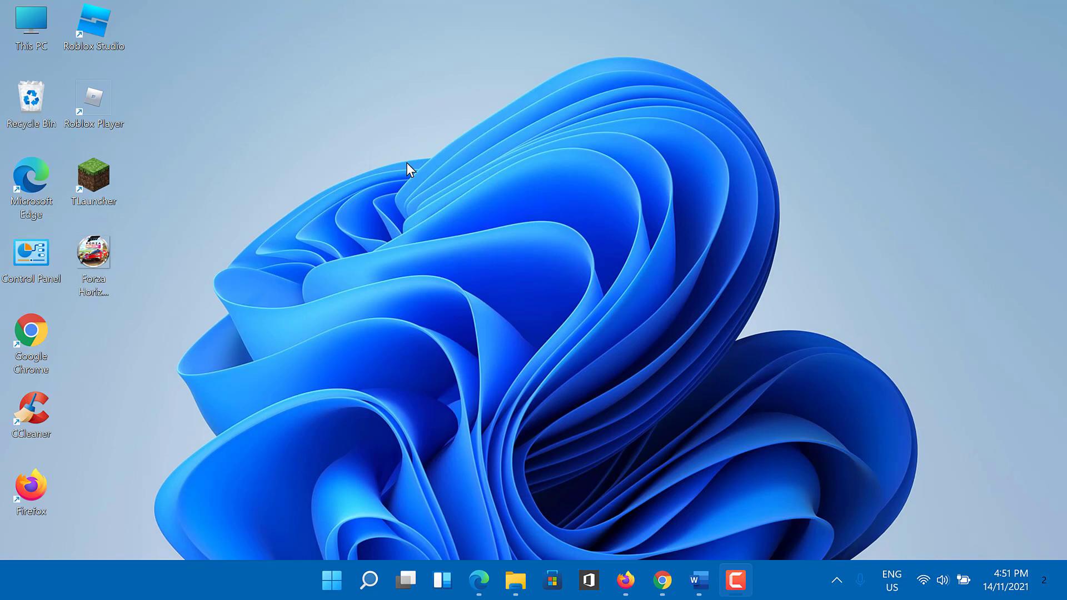
mouse_move(405, 185)
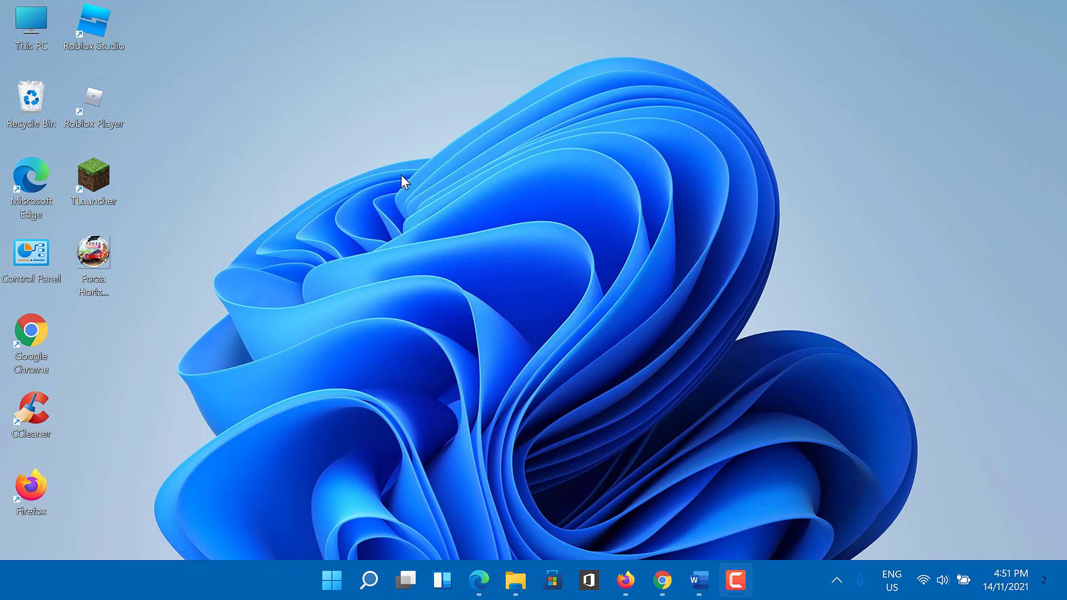
mouse_move(394, 189)
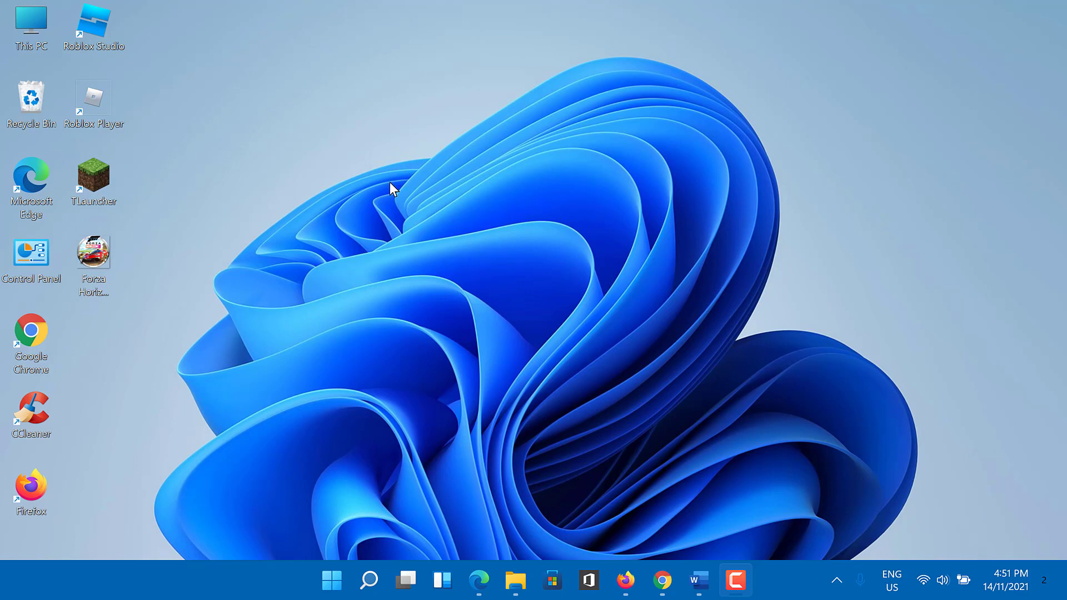
mouse_move(348, 191)
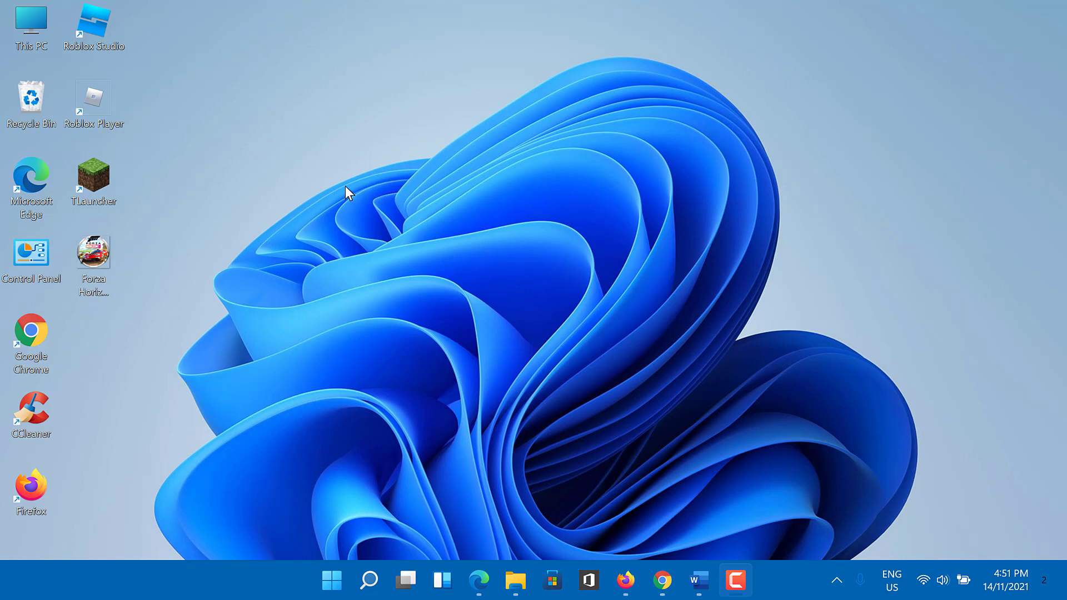
mouse_move(325, 188)
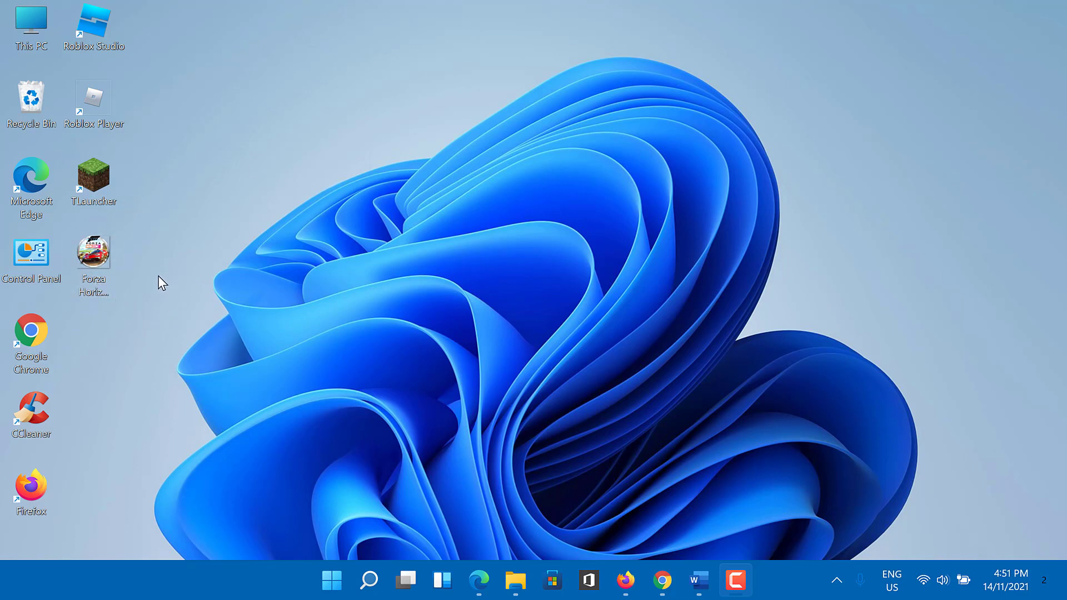
mouse_move(126, 291)
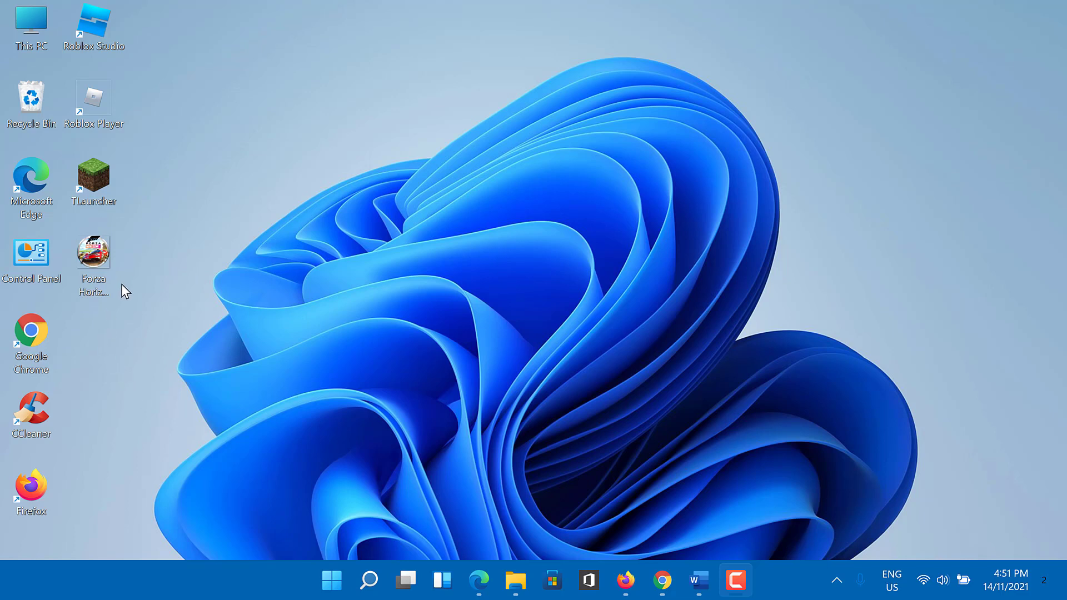
mouse_move(153, 246)
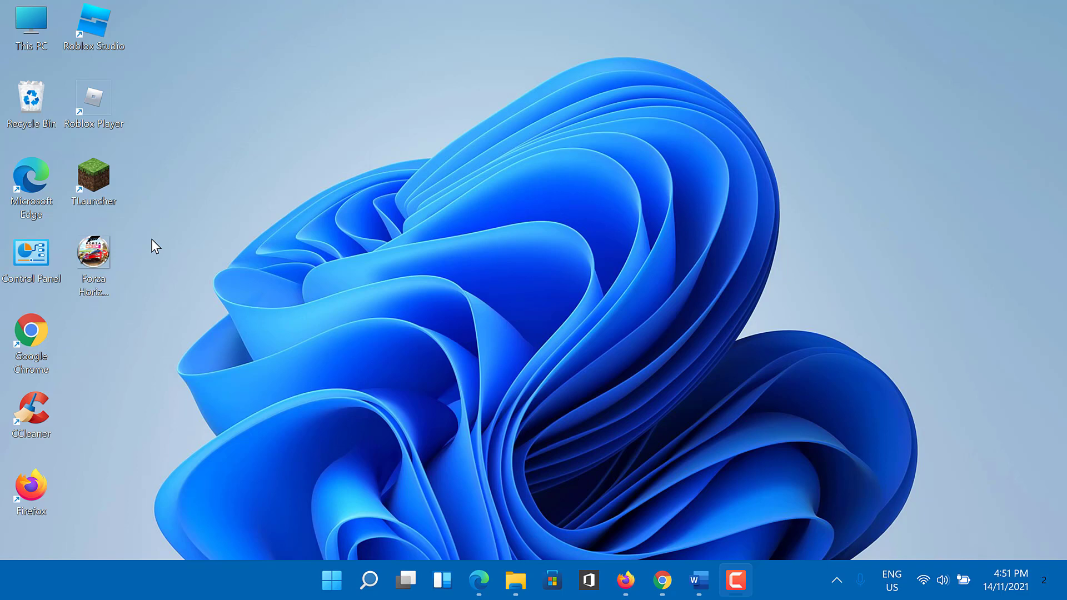
mouse_move(164, 250)
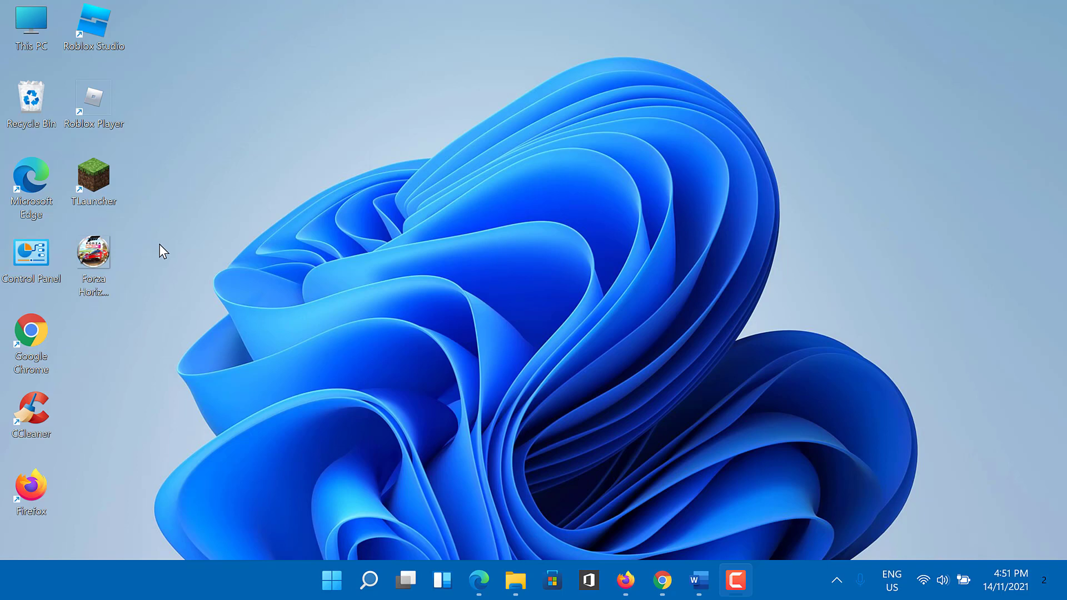
mouse_move(176, 264)
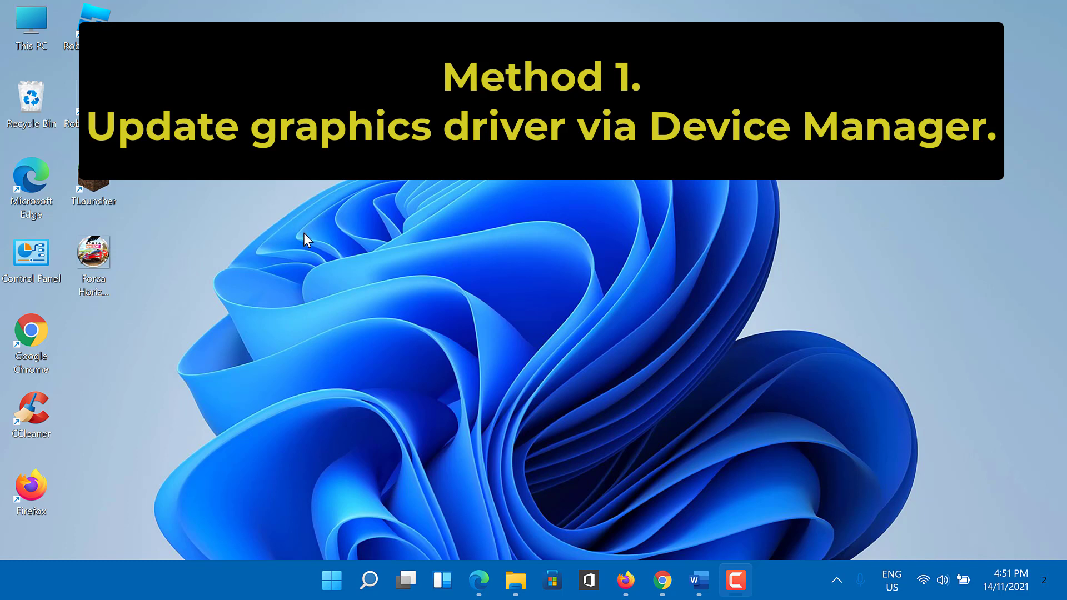
mouse_move(342, 325)
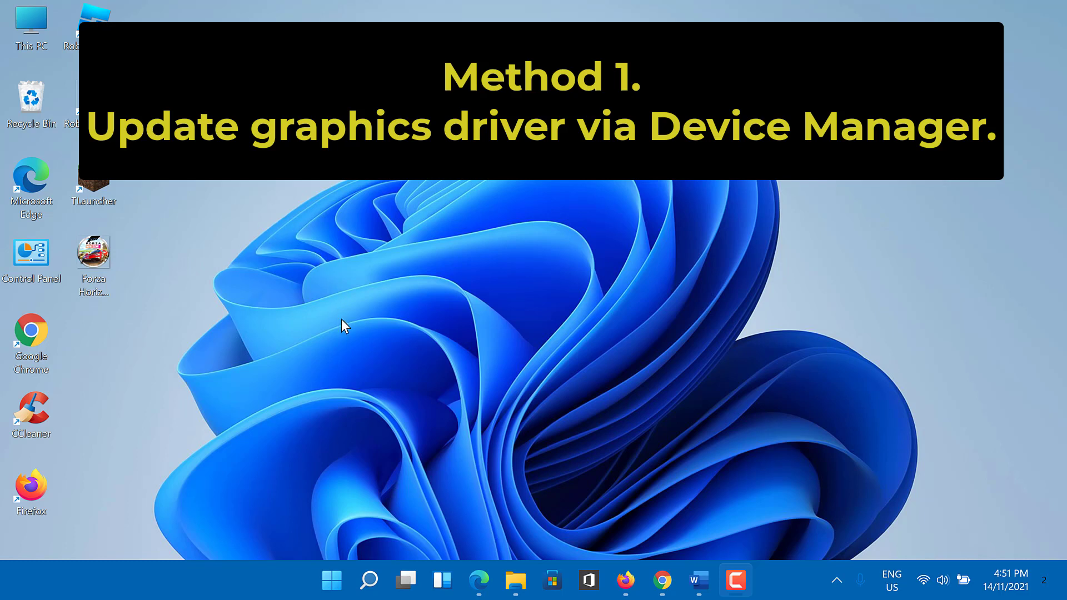
mouse_move(340, 467)
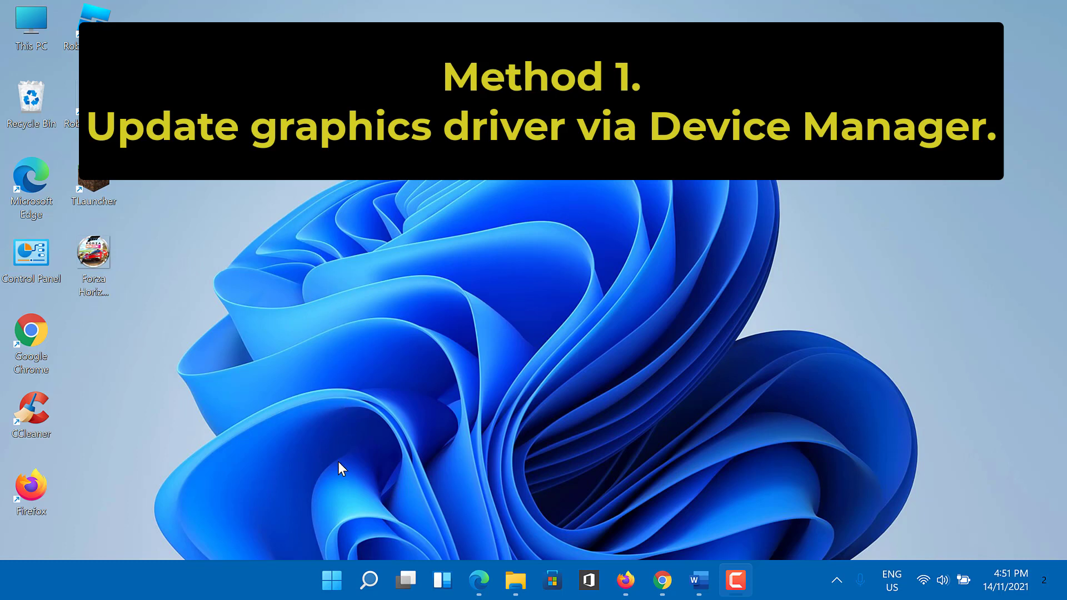
mouse_move(332, 580)
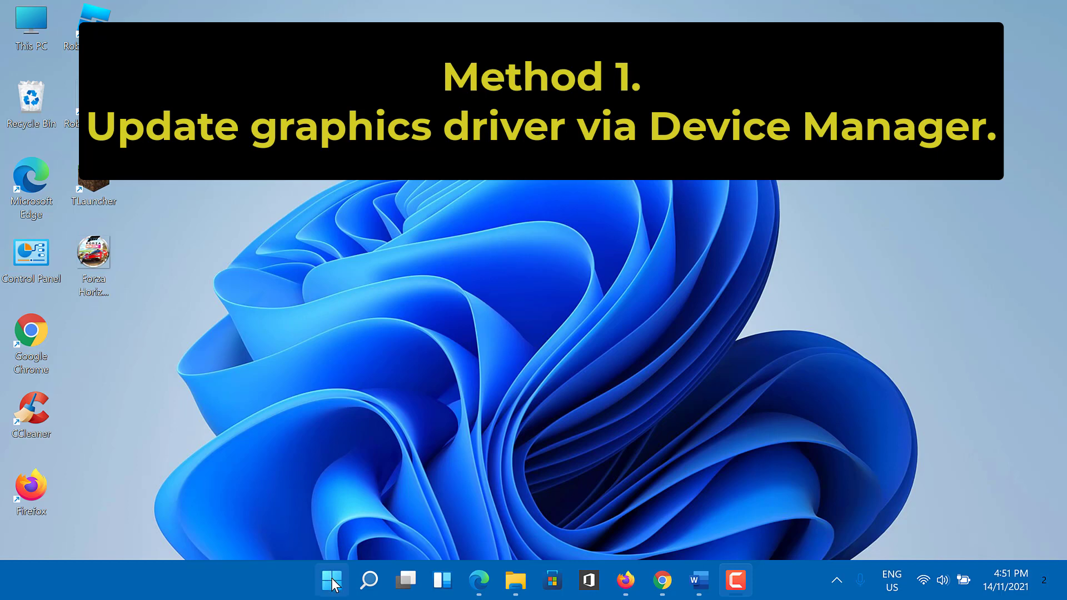
Launch Device Manager from the Start button's Quick Link menu.
right_click(332, 580)
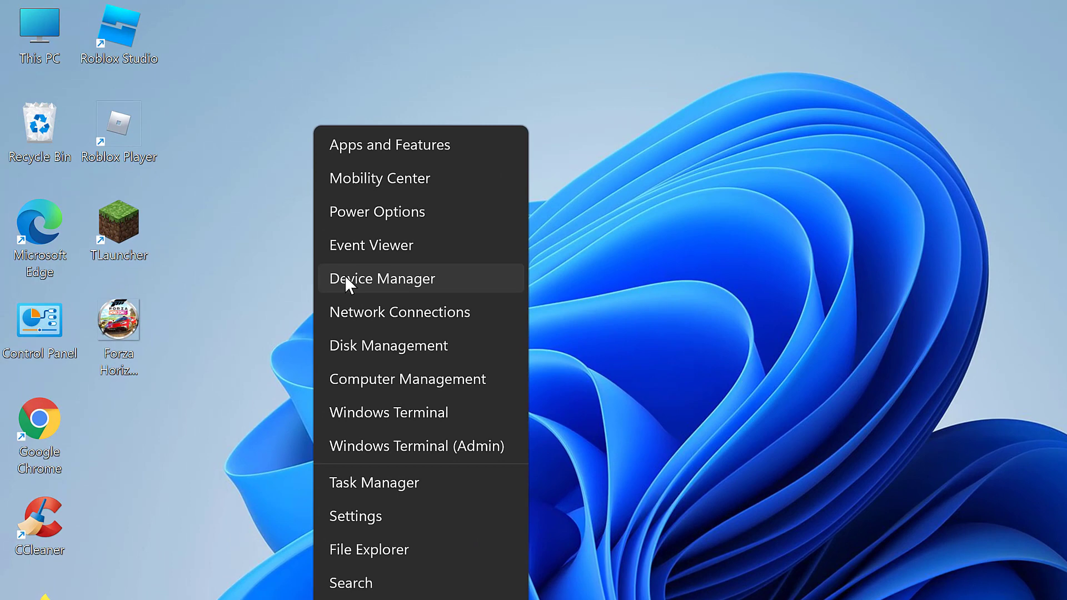
mouse_move(390, 282)
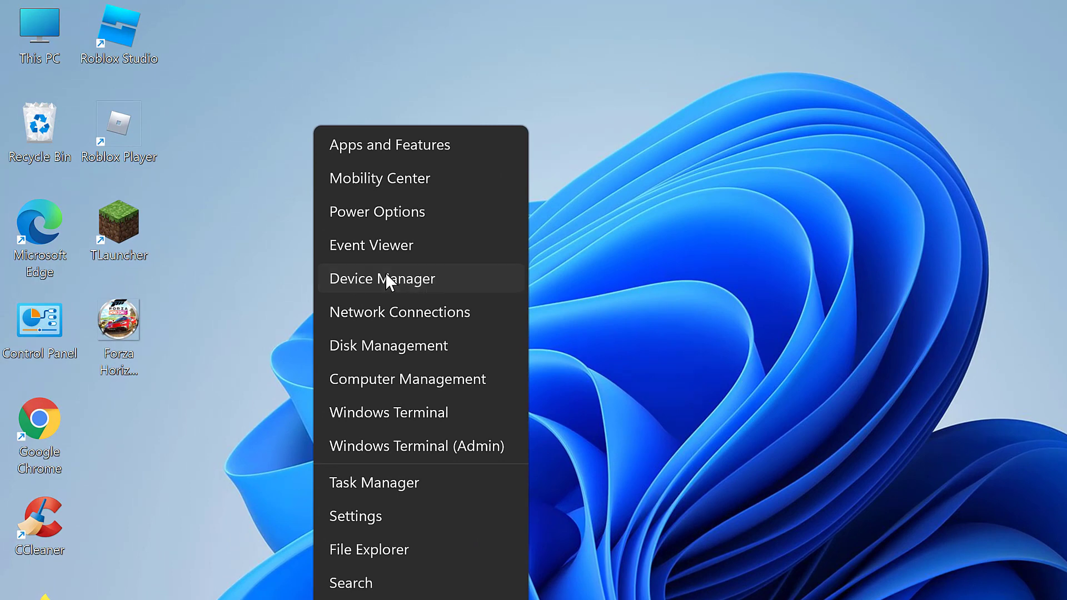
left_click(381, 279)
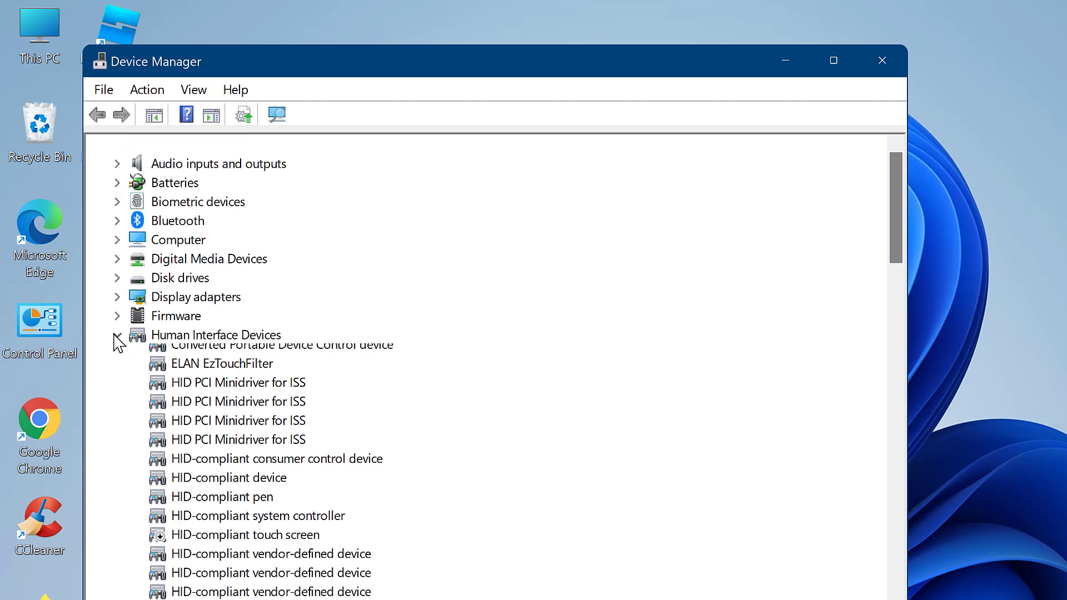
Collapse Human Interface Devices, expand Display adapters, and bring up Intel Iris Plus Graphics actions.
left_click(117, 334)
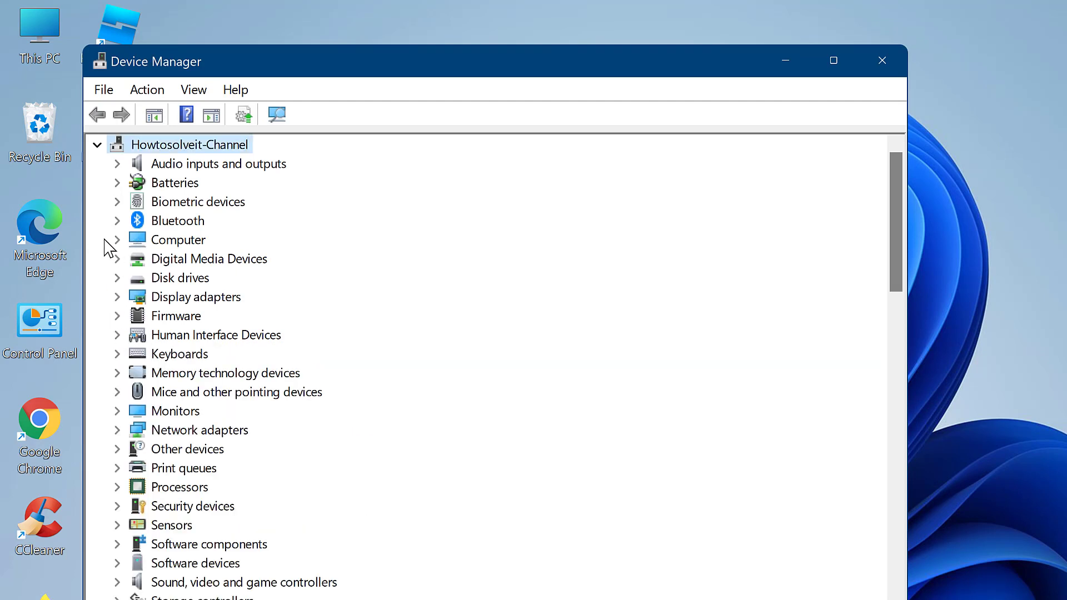
mouse_move(156, 304)
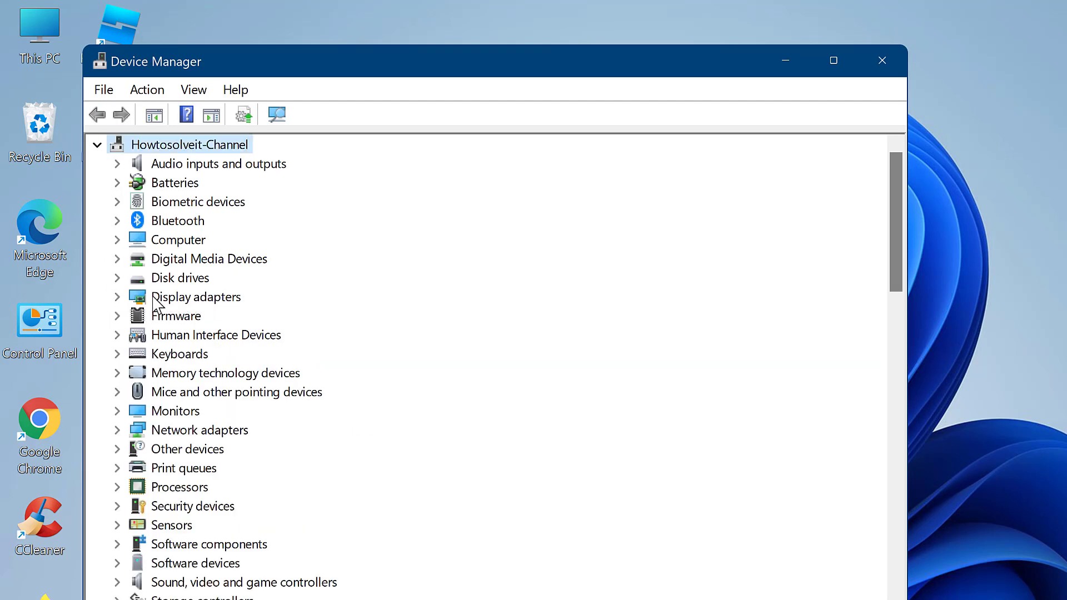
left_click(118, 296)
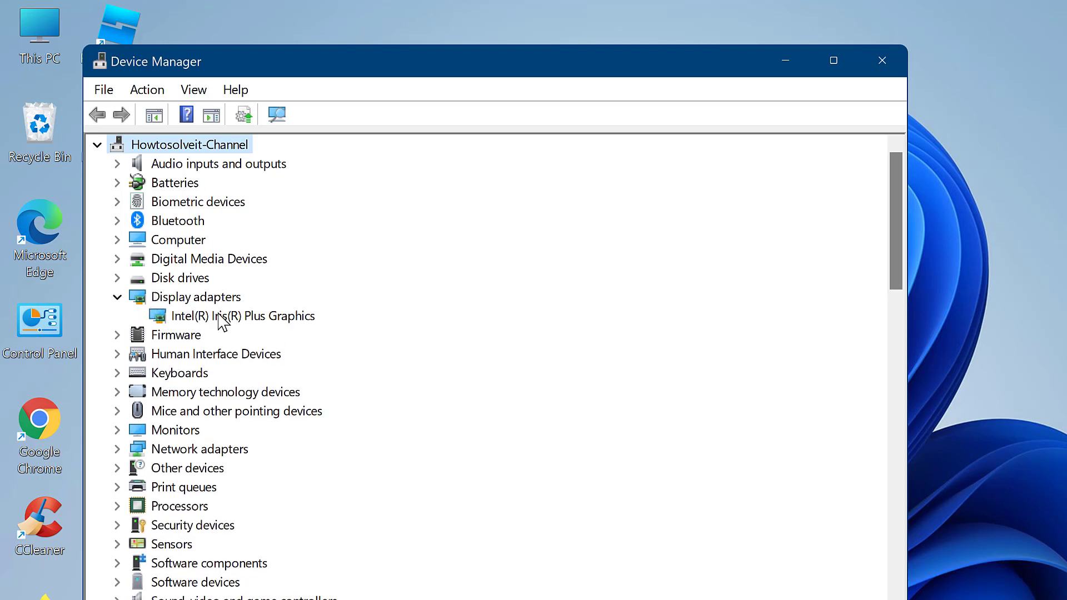
right_click(233, 315)
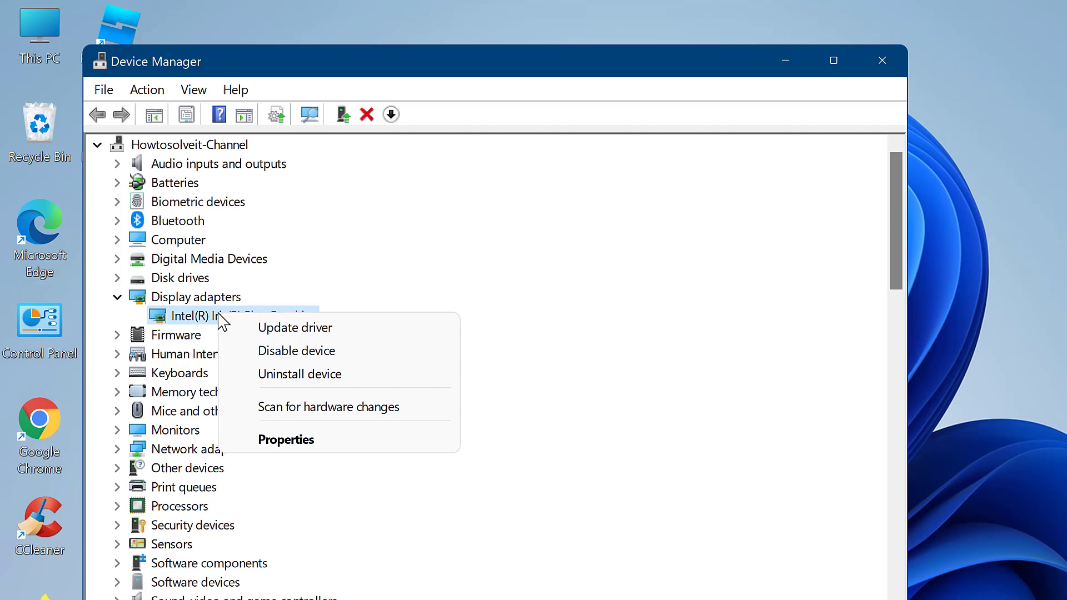
mouse_move(295, 328)
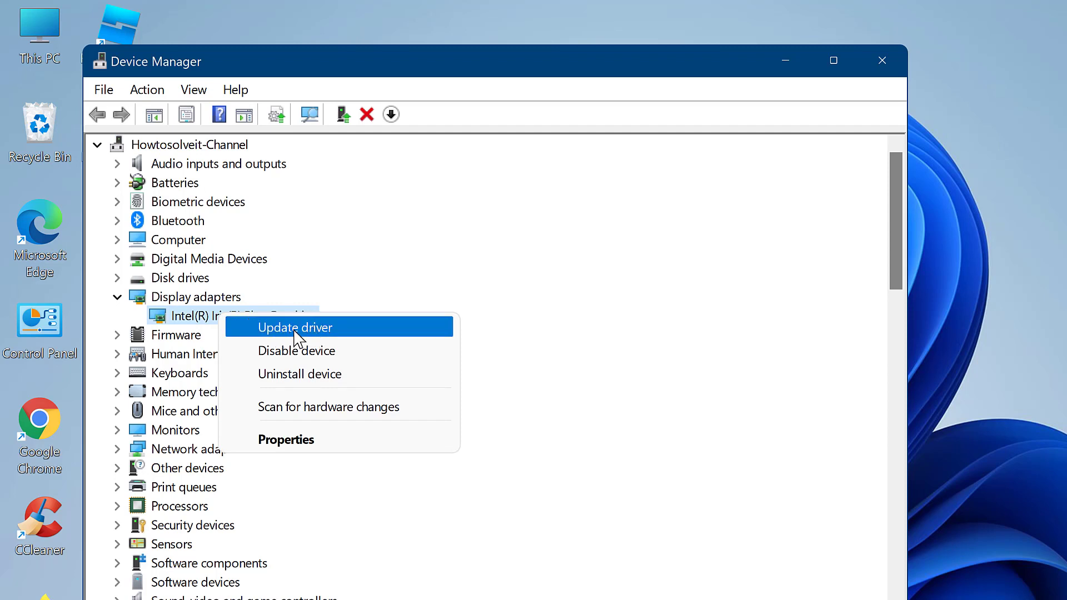
Search automatically for an Intel Iris Plus driver, then close the results and Device Manager.
left_click(295, 327)
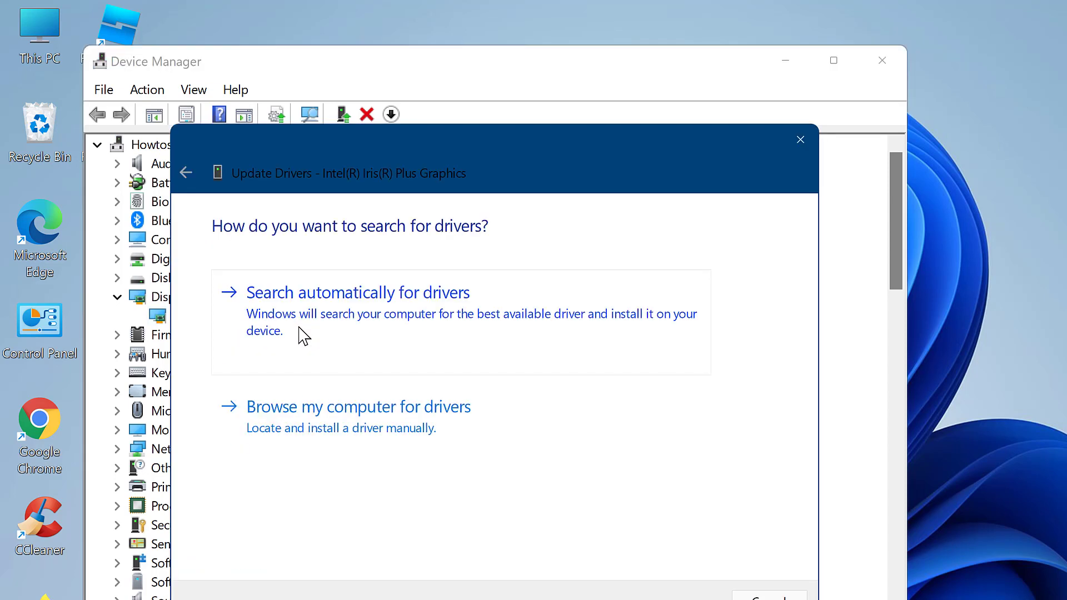
mouse_move(306, 312)
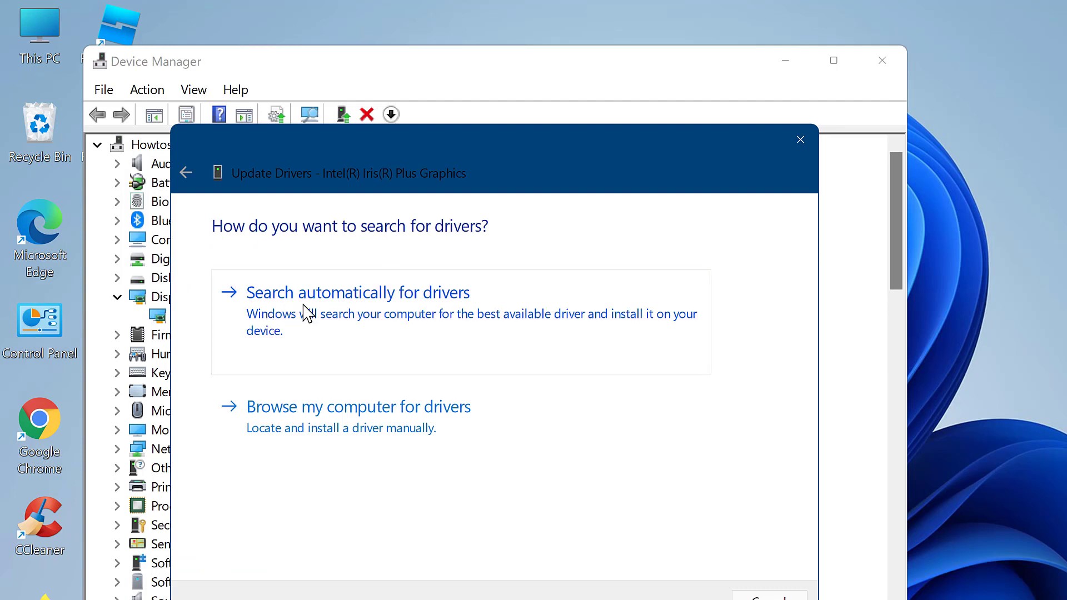
left_click(357, 293)
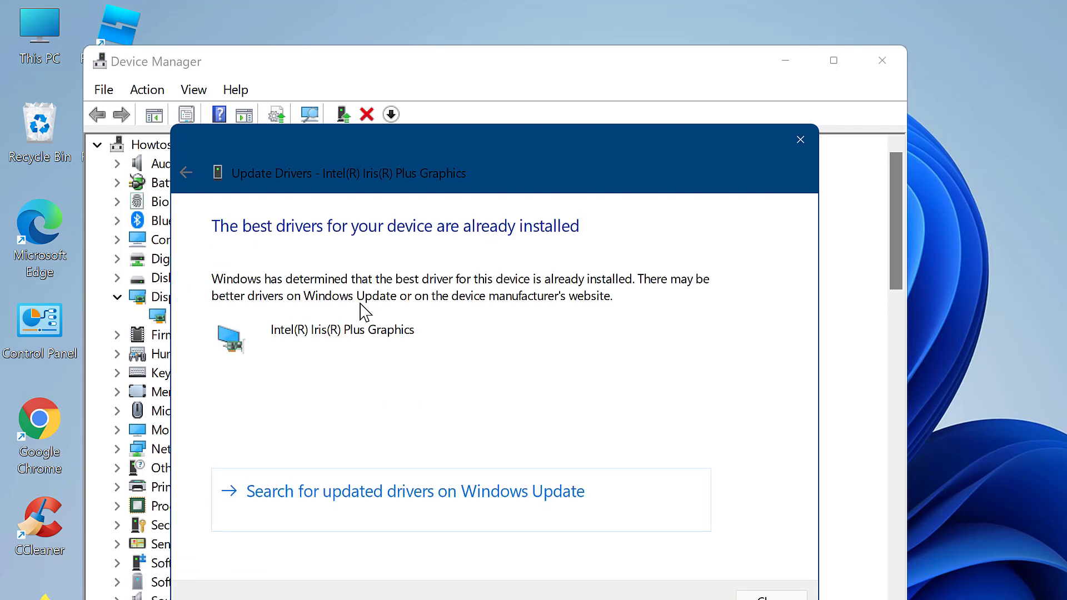
mouse_move(378, 246)
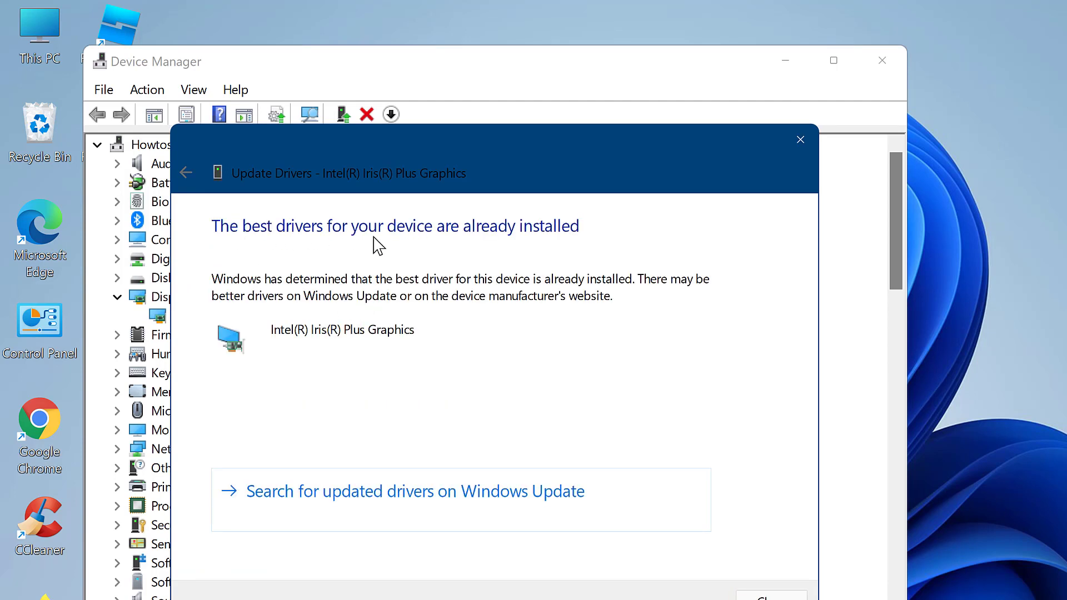
mouse_move(327, 289)
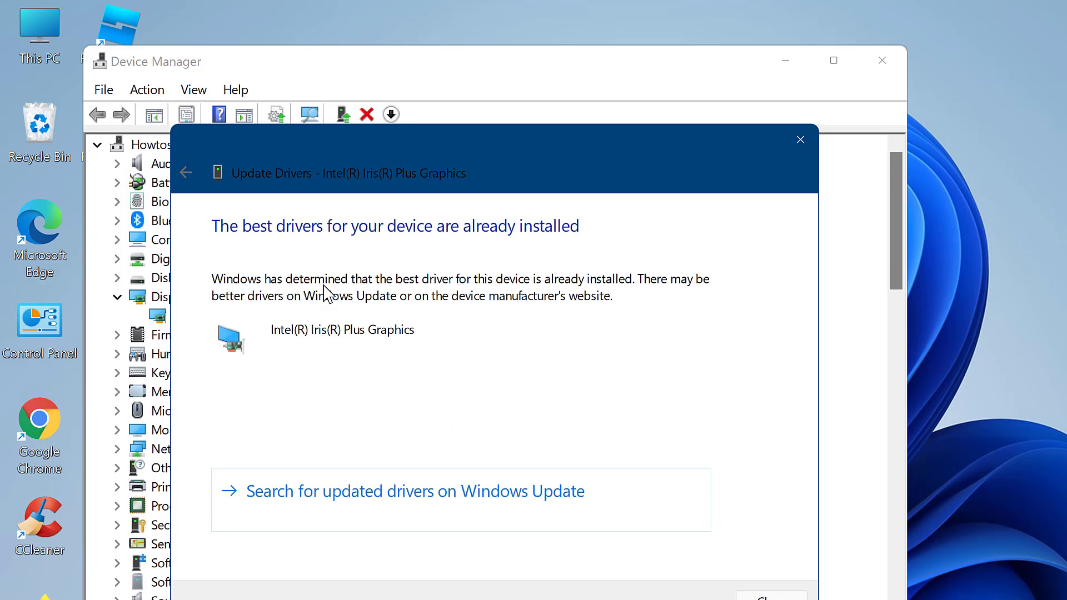
mouse_move(415, 341)
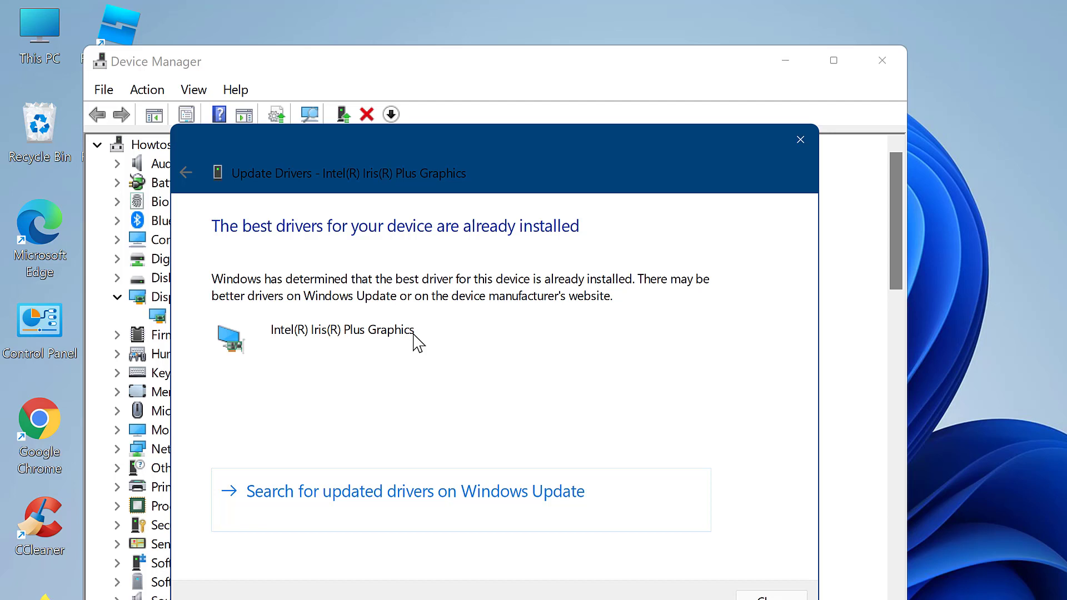
mouse_move(518, 399)
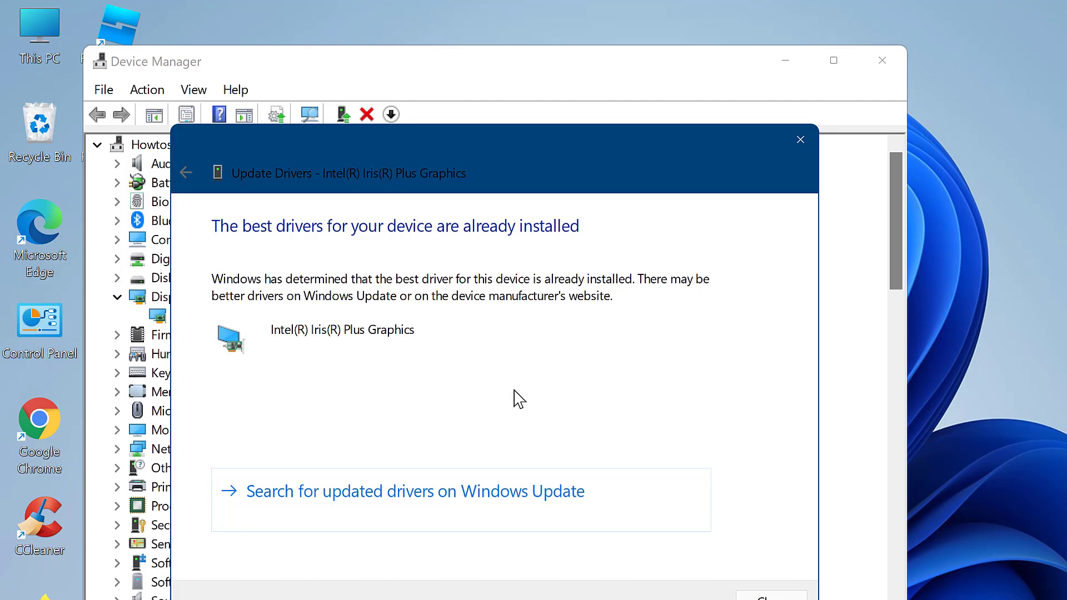
mouse_move(276, 340)
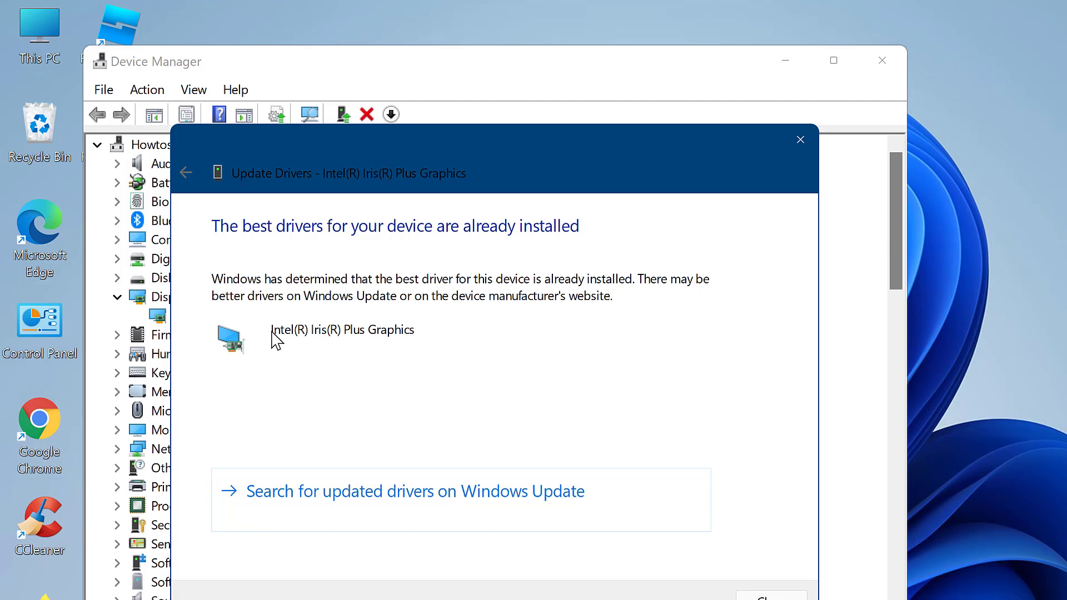
mouse_move(415, 342)
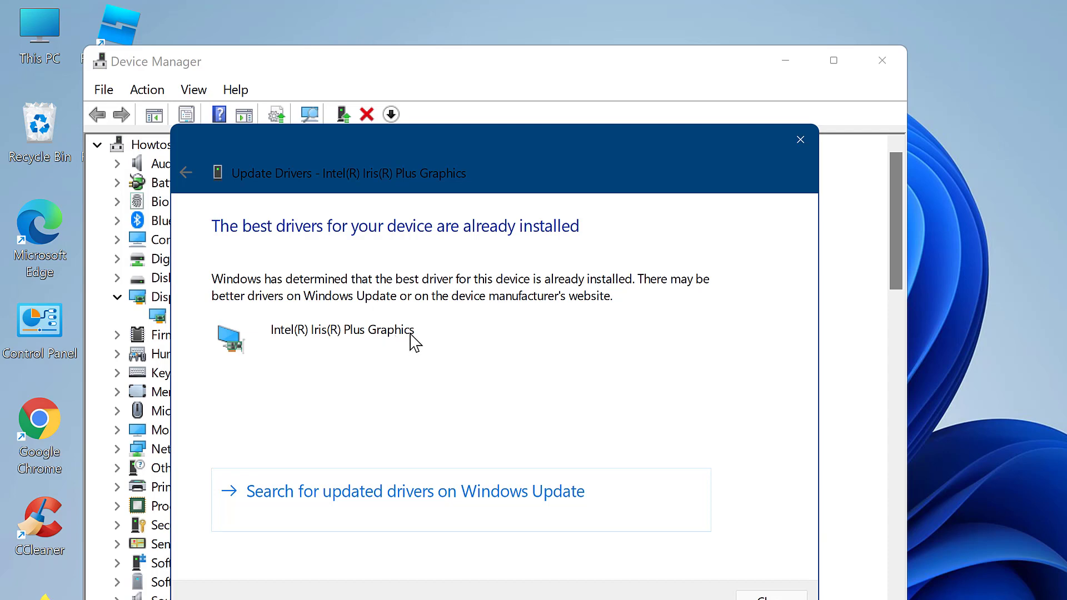
mouse_move(396, 342)
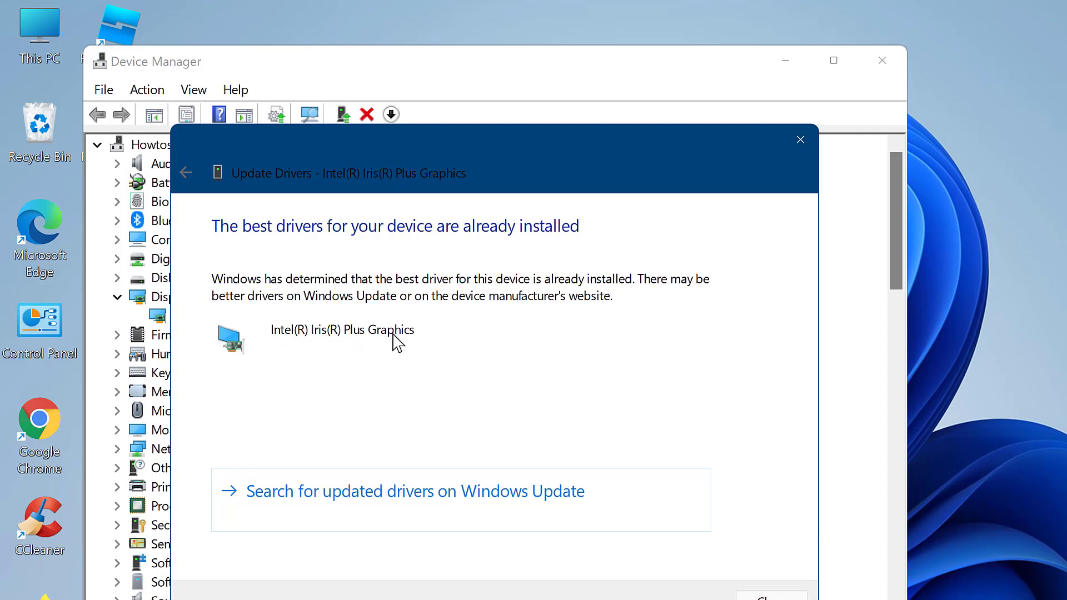
left_click(800, 139)
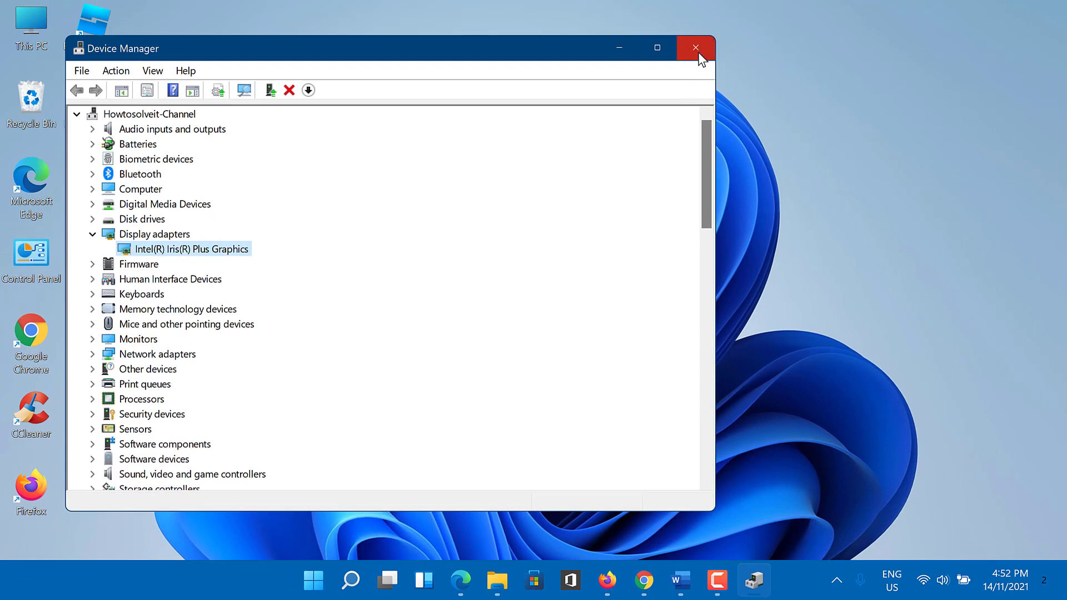
left_click(695, 48)
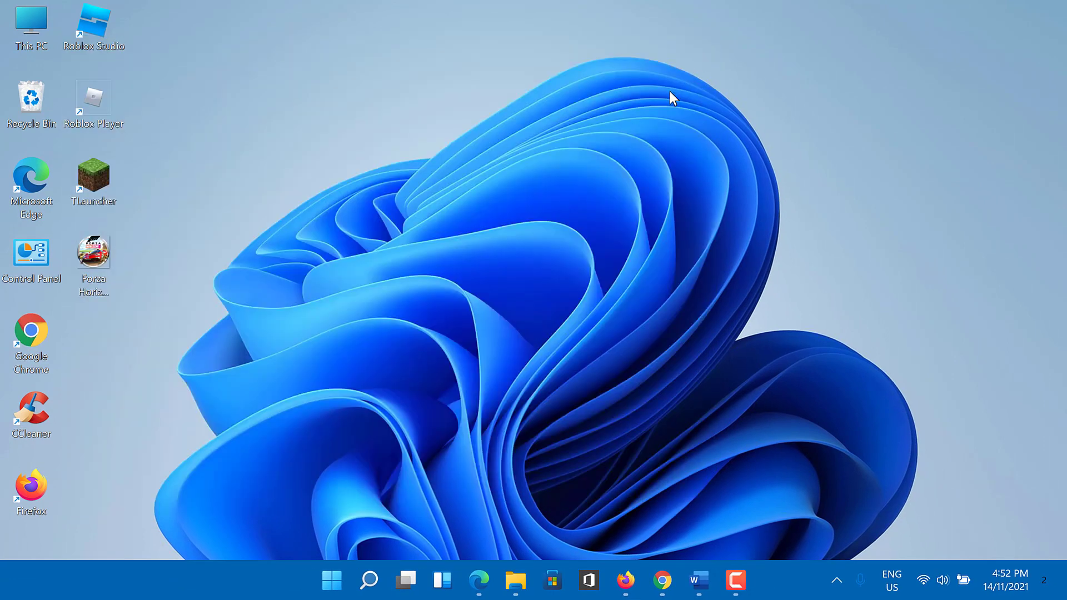
mouse_move(594, 216)
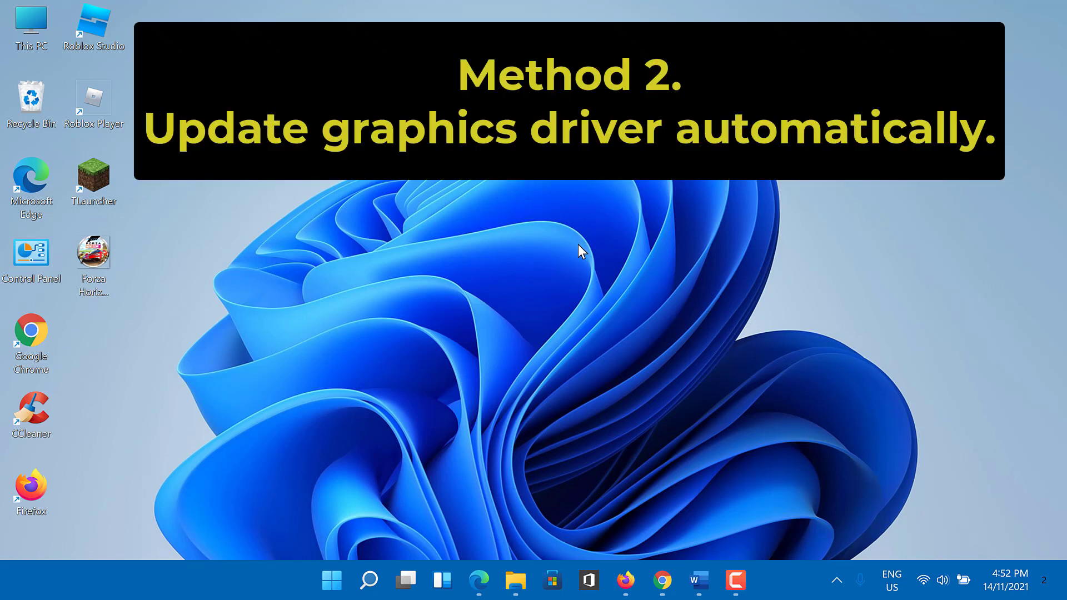
mouse_move(547, 323)
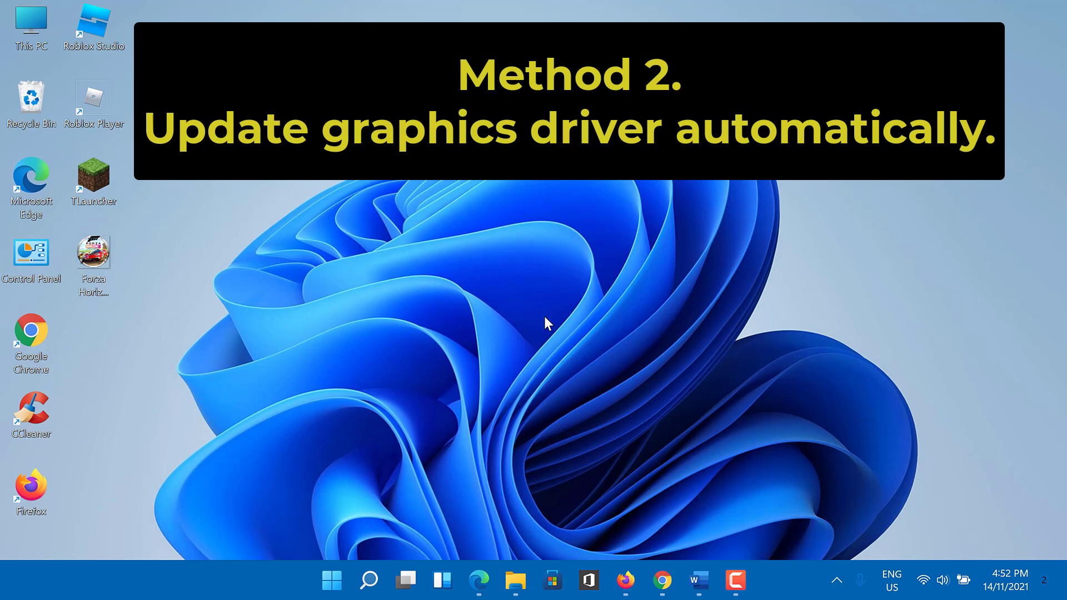
Launch Microsoft Edge from the taskbar.
left_click(479, 580)
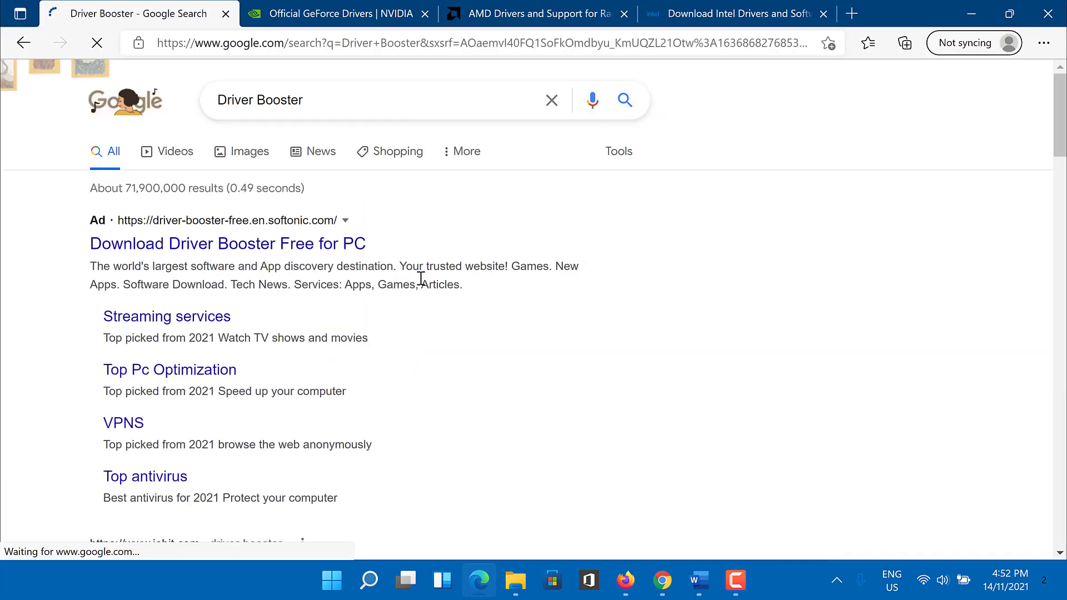
Open IObit's Driver Booster 9 Free page from search results and download it.
scroll("down", 3)
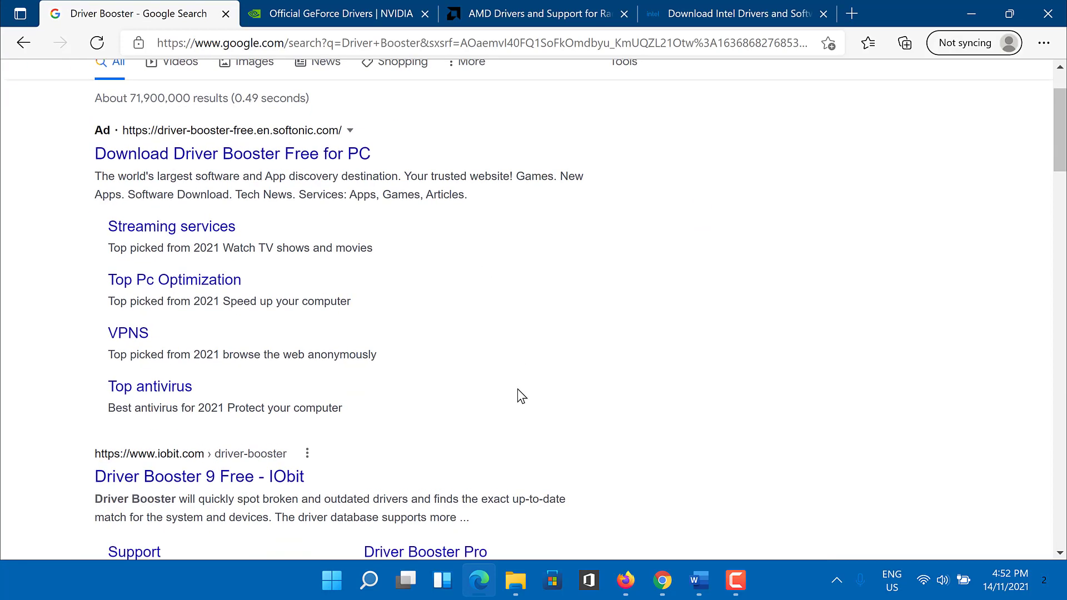
scroll("down", 3)
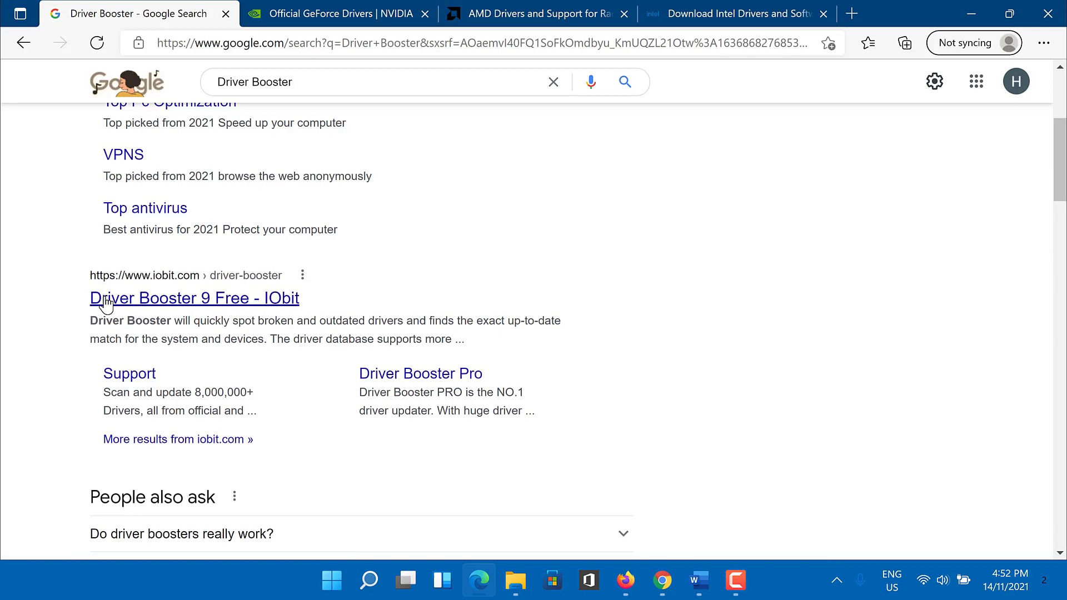
left_click(193, 298)
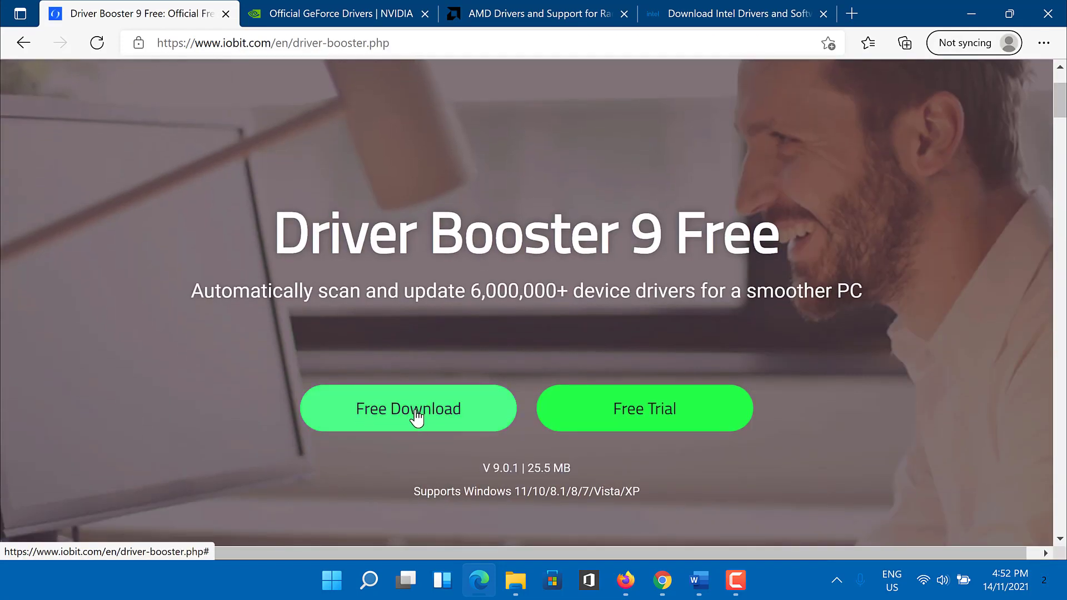
left_click(407, 408)
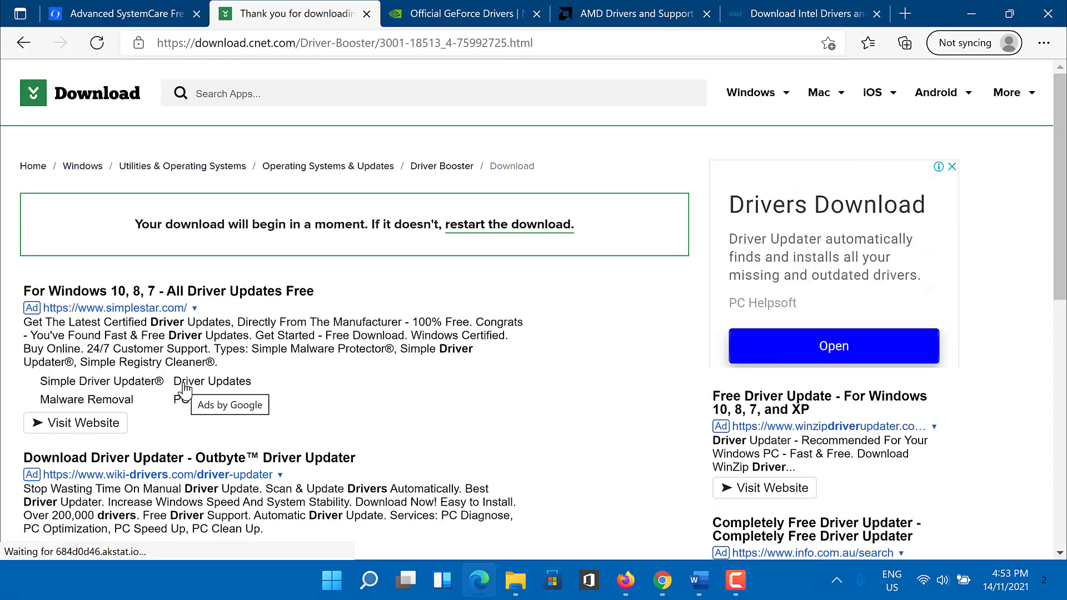
Run the downloaded Driver Booster setup file and minimize Edge.
left_click(904, 42)
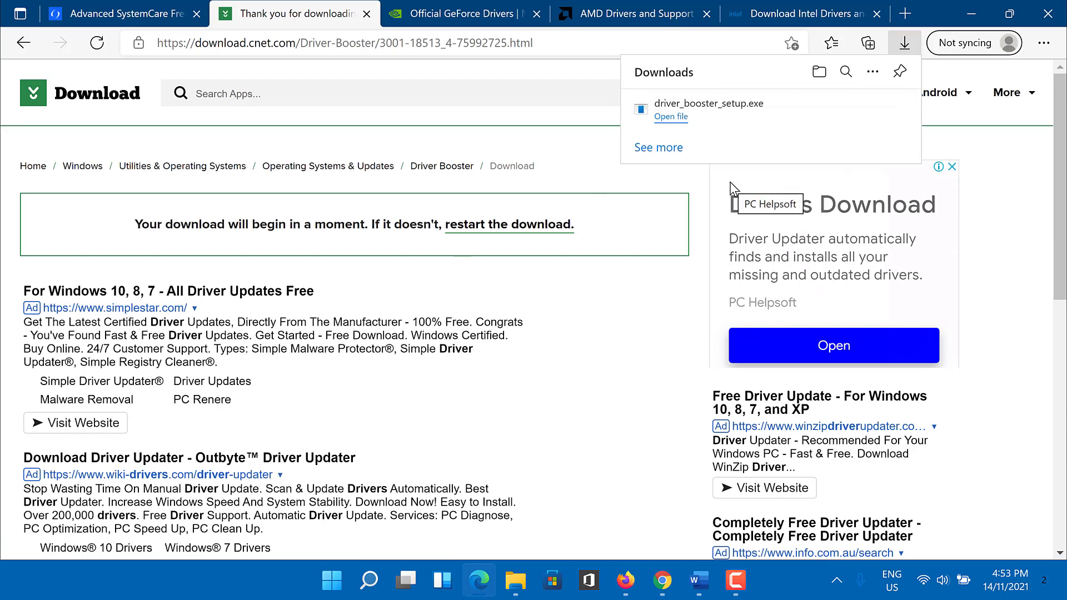
left_click(366, 14)
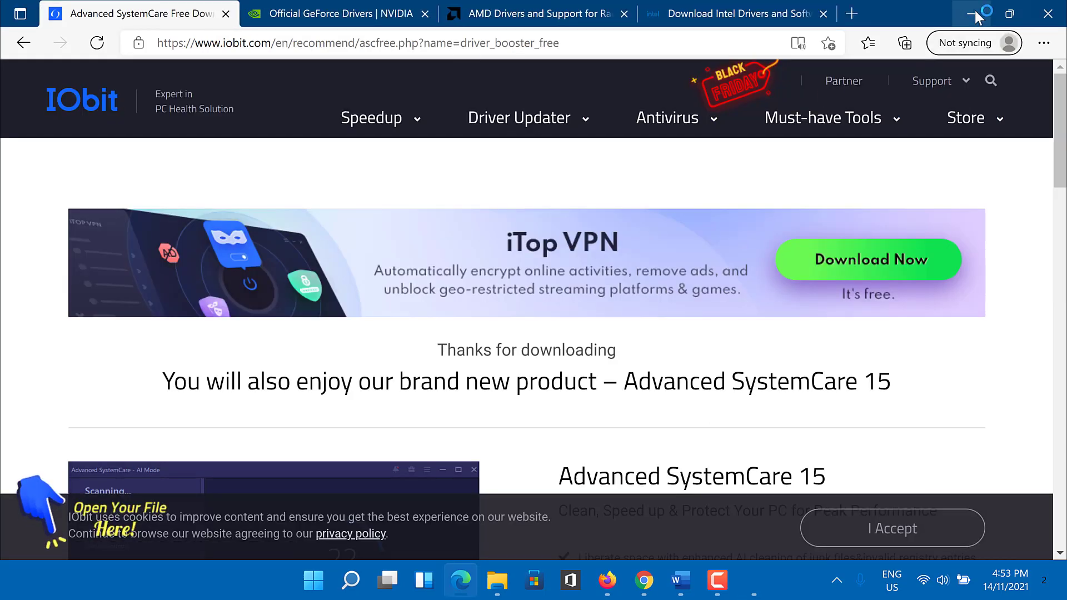
left_click(975, 13)
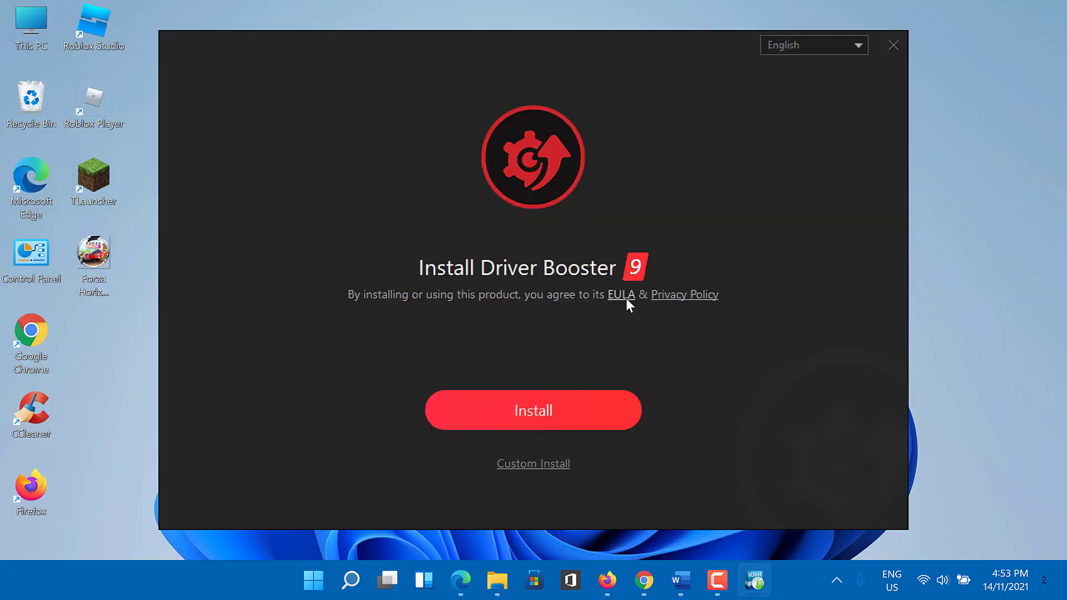
Install Driver Booster 9 without Advanced SystemCare, then launch it from the desktop shortcut.
left_click(533, 410)
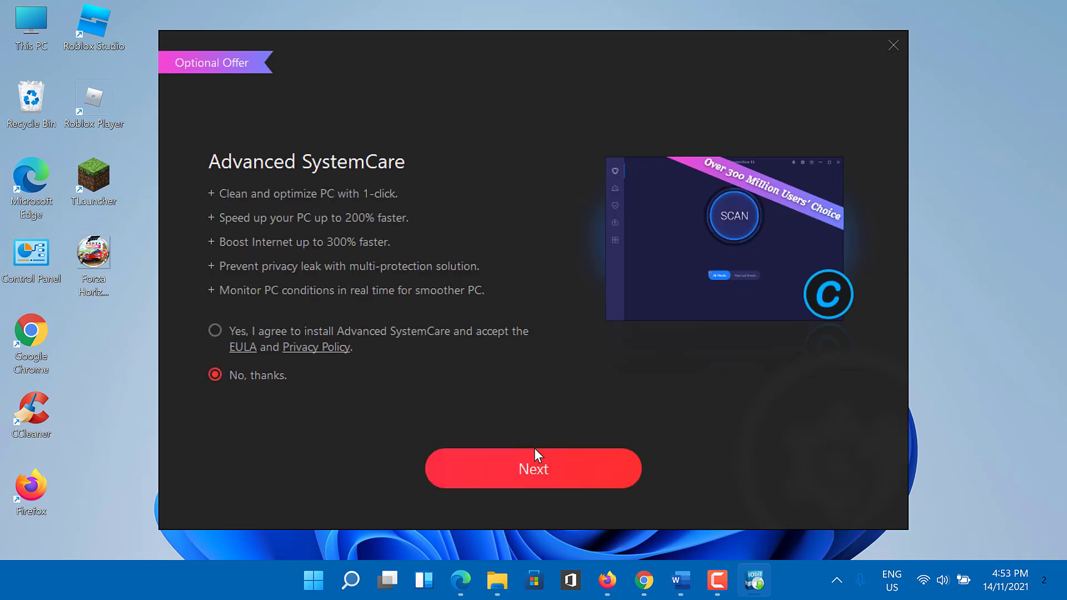
left_click(533, 468)
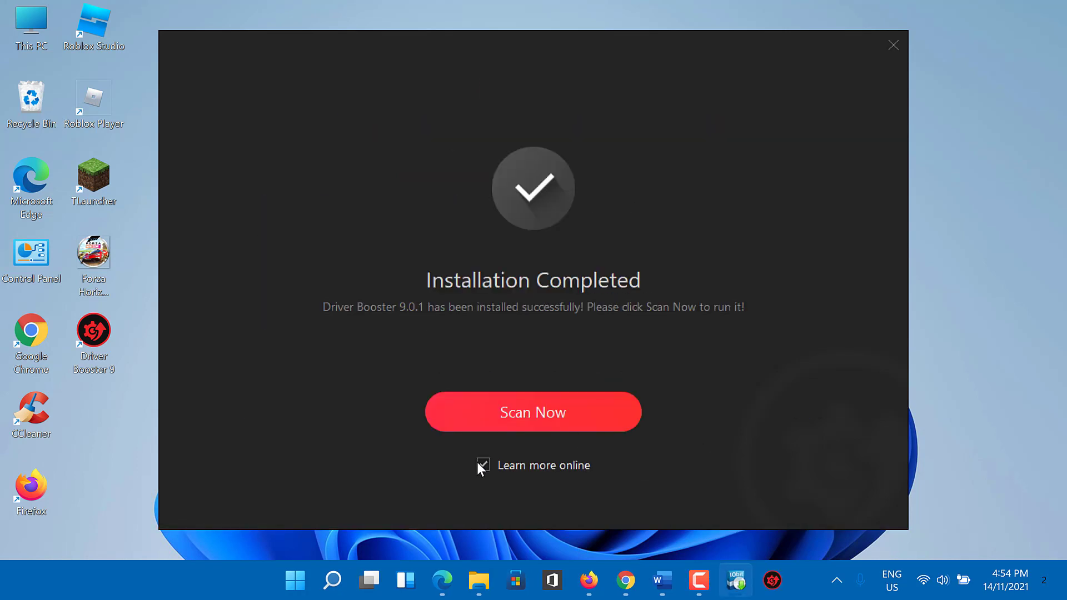
left_click(893, 45)
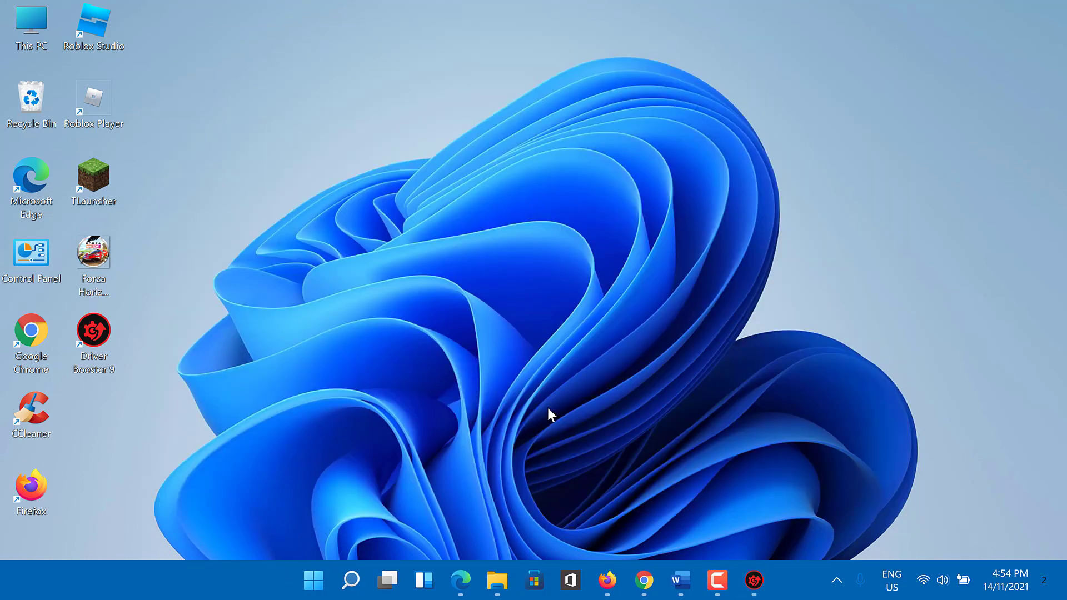
double_click(93, 330)
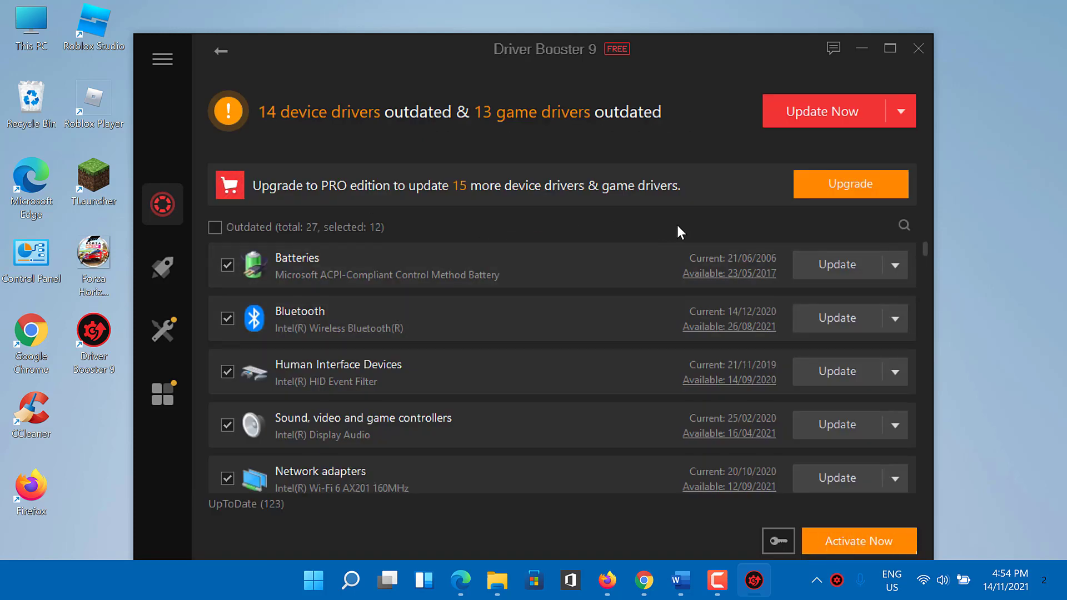
Open the search box above Driver Booster's outdated-driver list.
left_click(903, 225)
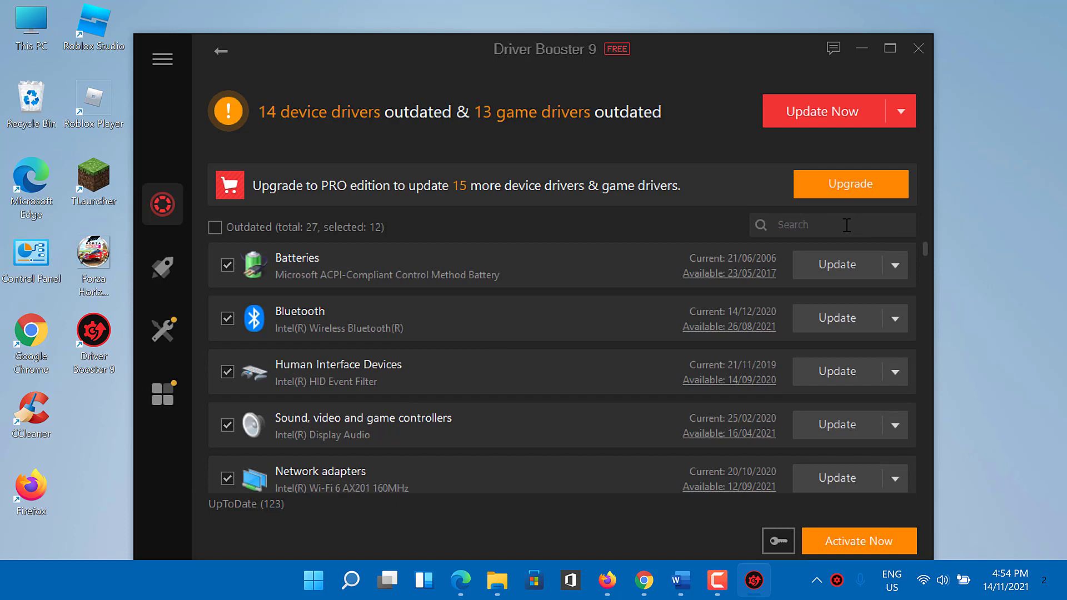
Search drivers for 'display', confirm Intel Iris Plus is up to date, and close Driver Booster.
type("disp")
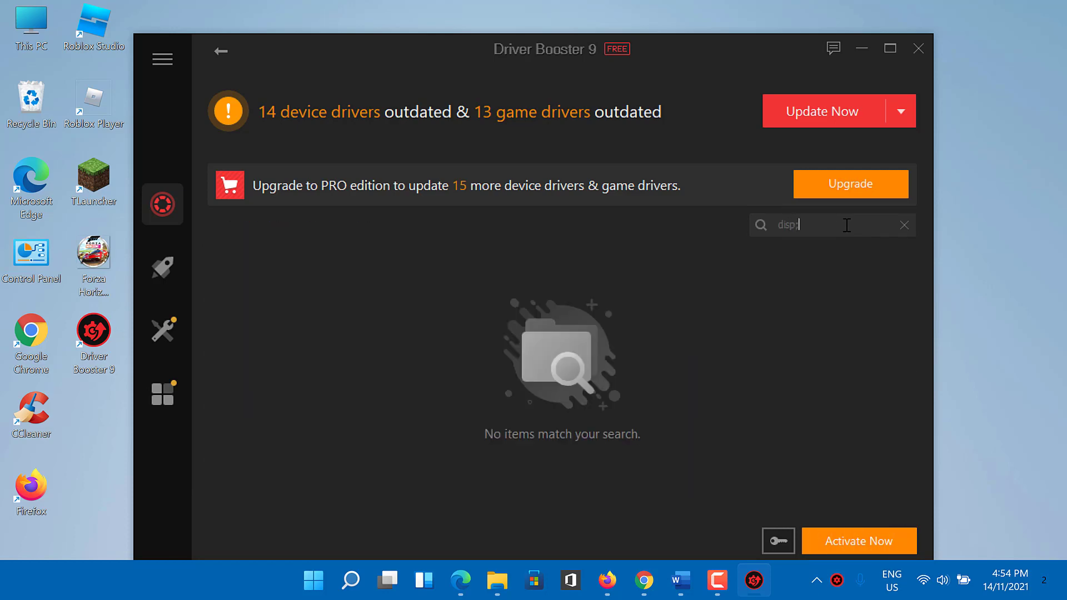
type("lay")
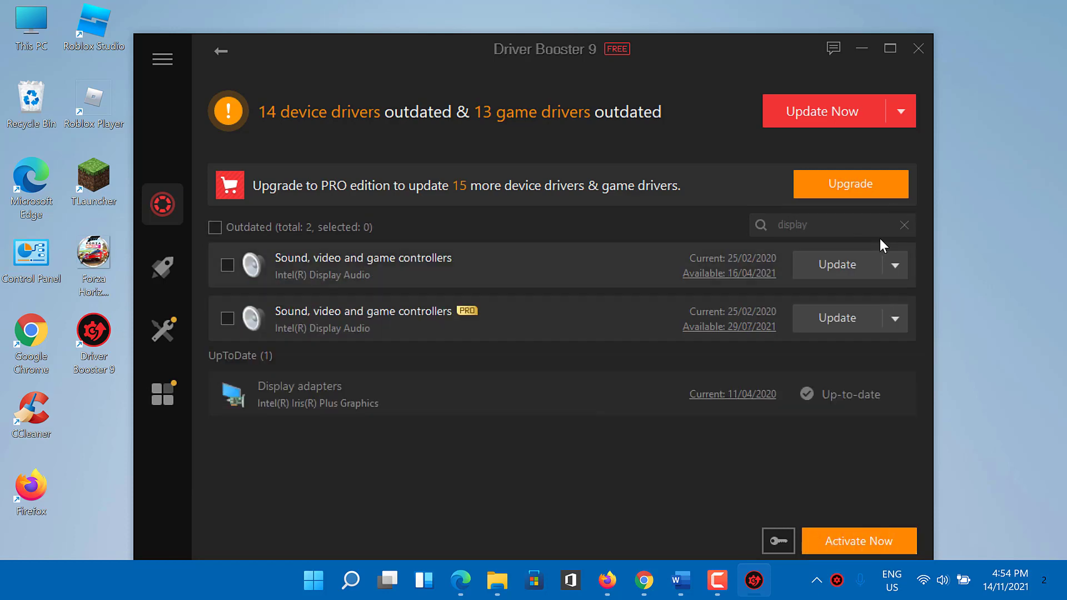
mouse_move(289, 401)
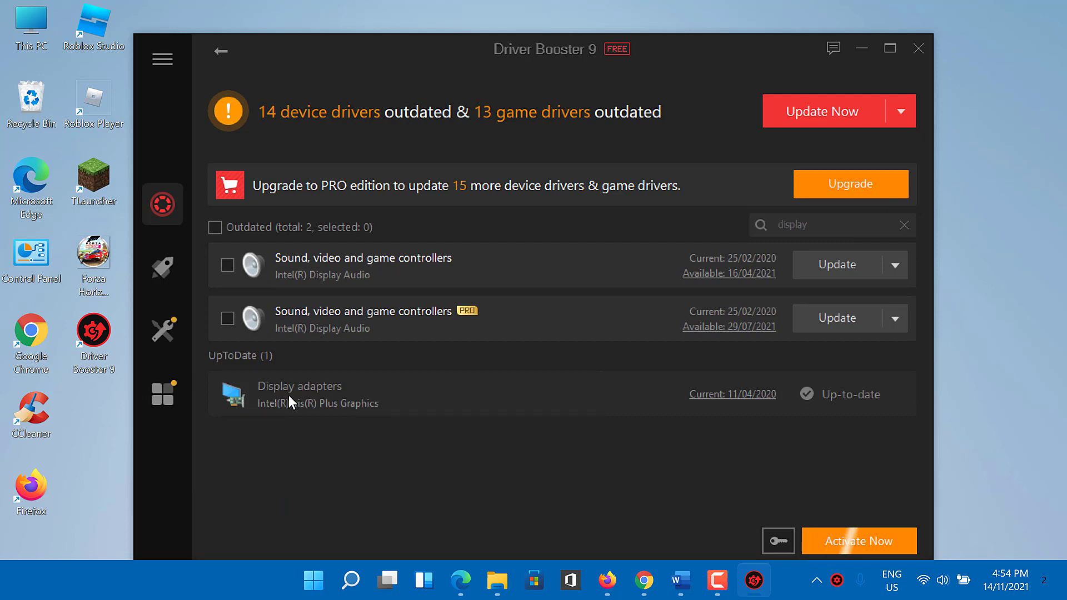
mouse_move(653, 404)
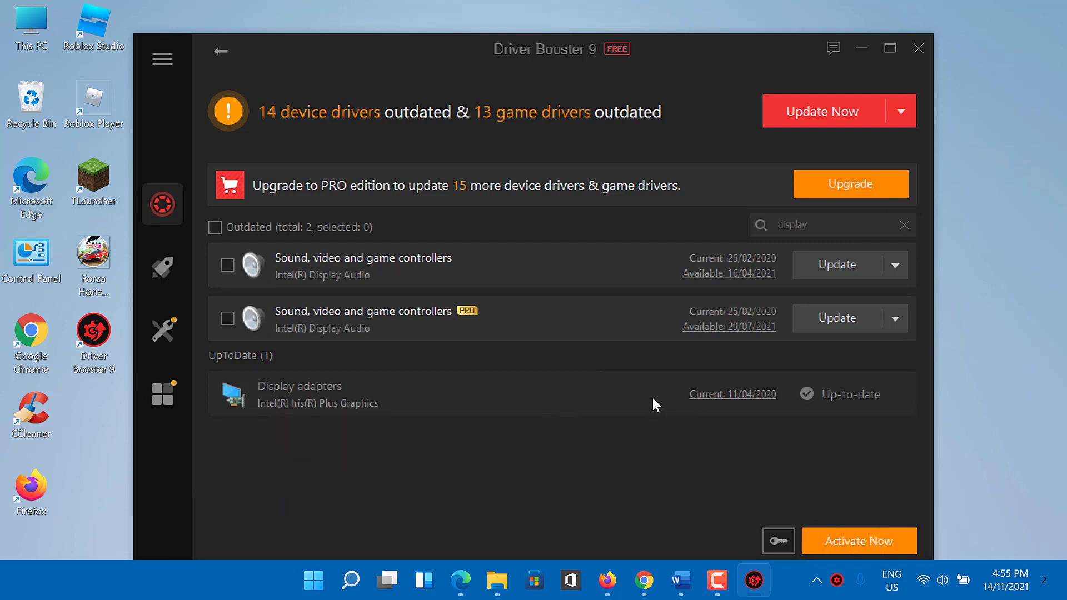
mouse_move(607, 426)
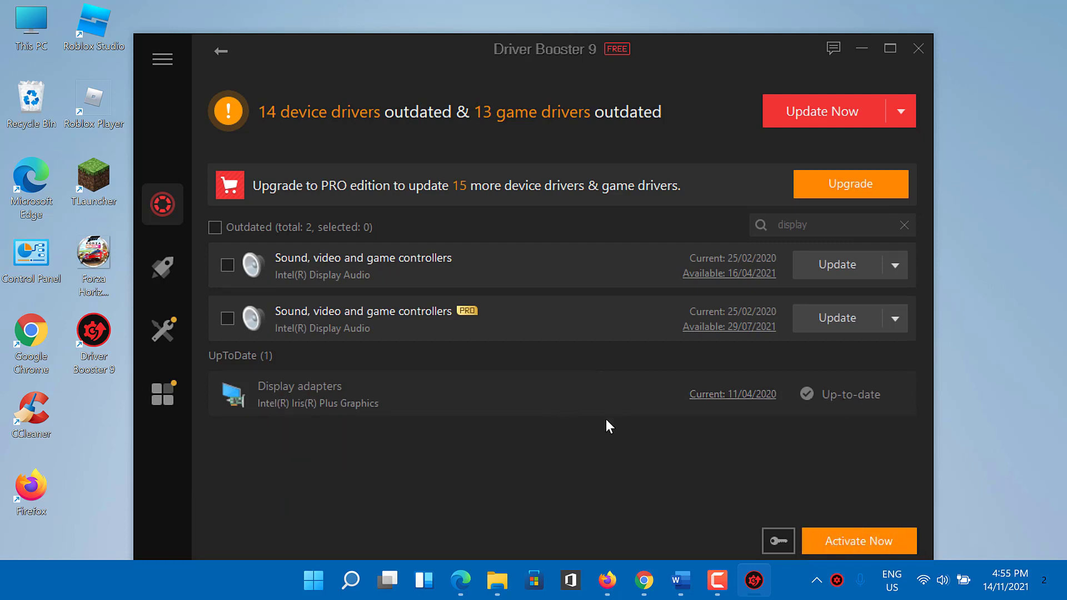
left_click(917, 48)
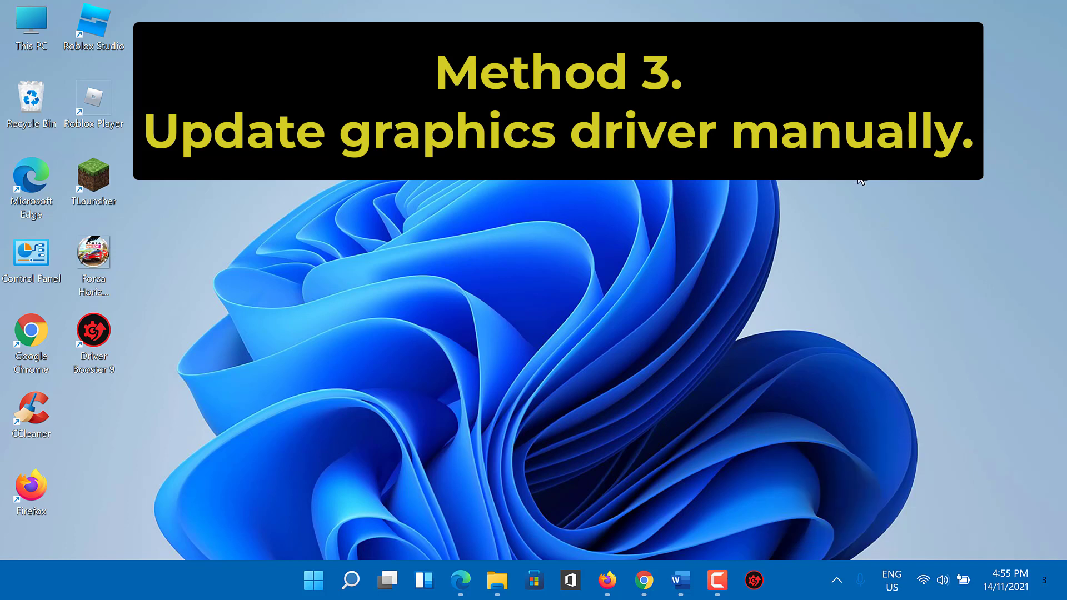
mouse_move(689, 369)
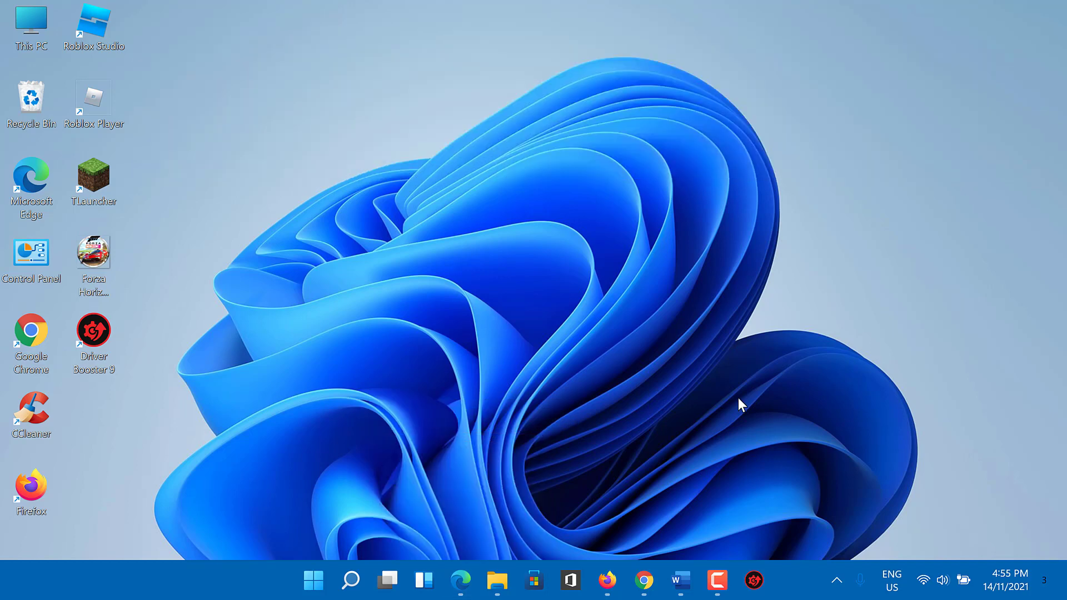
mouse_move(461, 580)
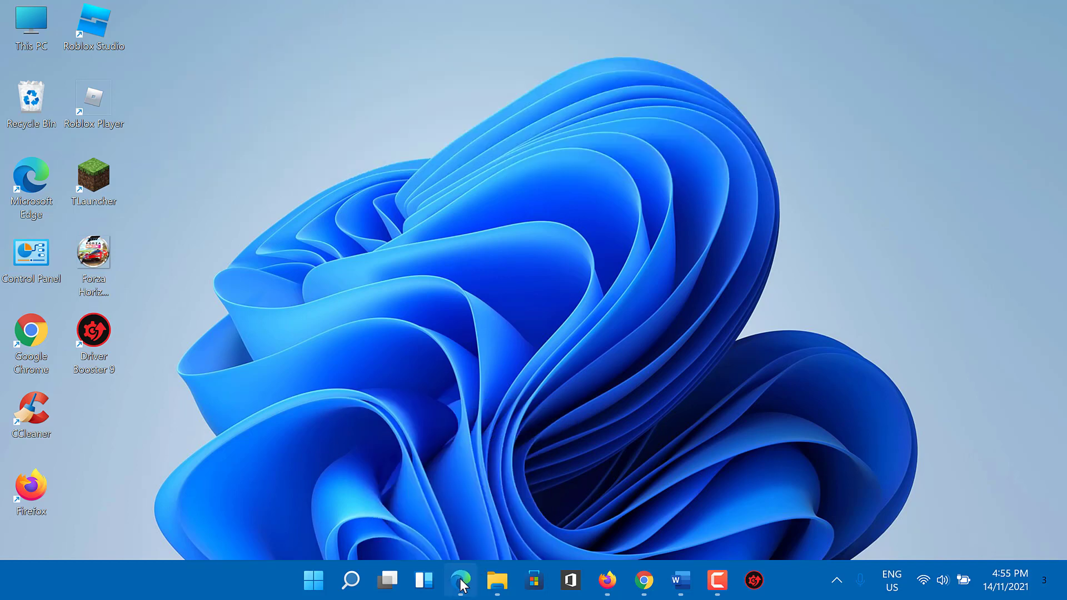
Launch Microsoft Edge from the taskbar.
left_click(460, 580)
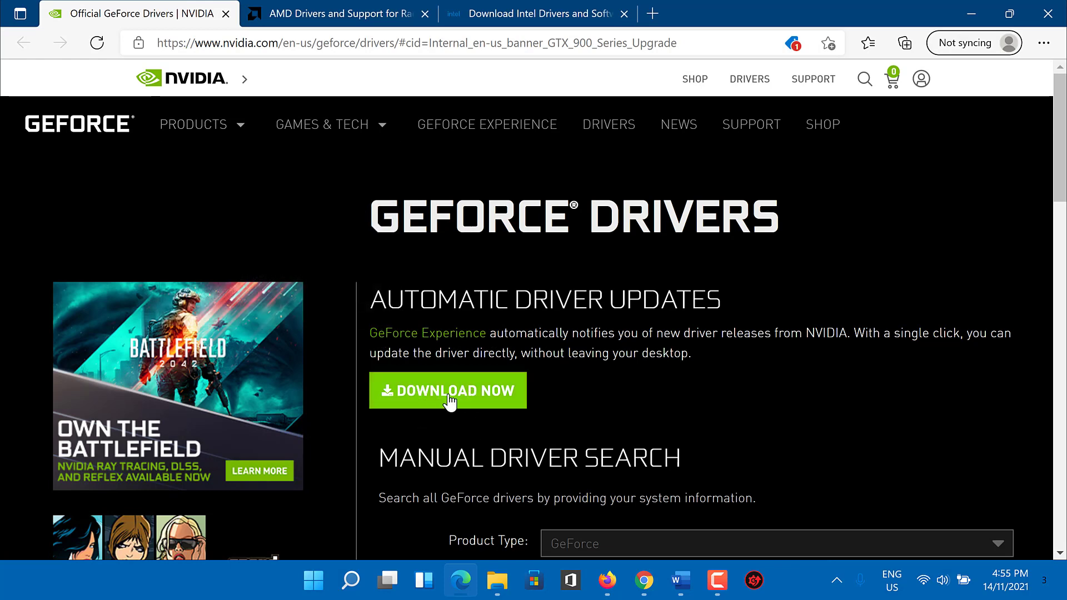
mouse_move(327, 14)
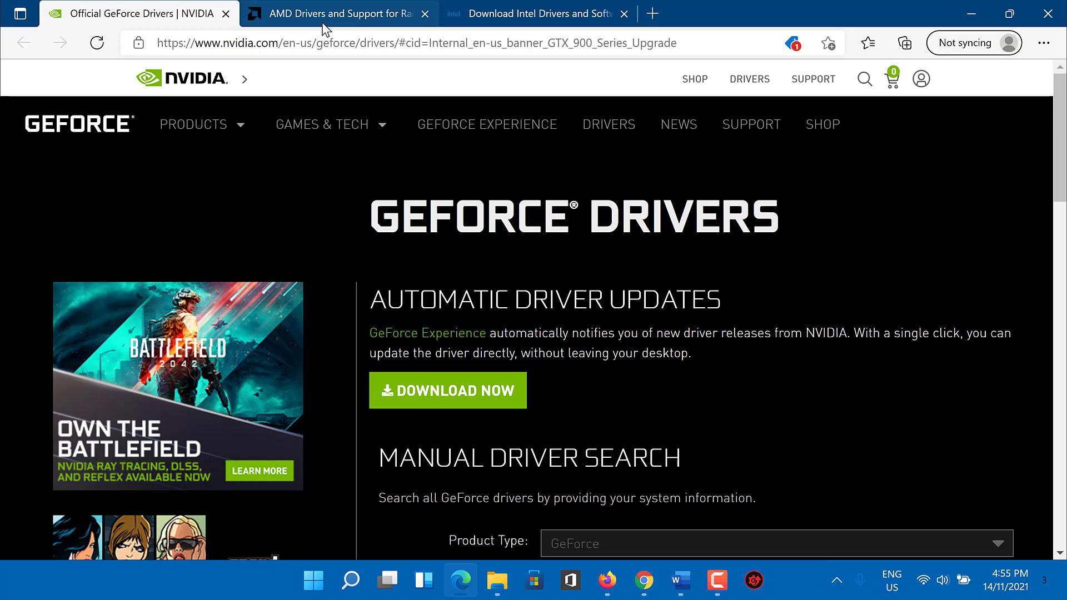
Switch from the NVIDIA GeForce Drivers page to the AMD Drivers and Support tab.
left_click(334, 12)
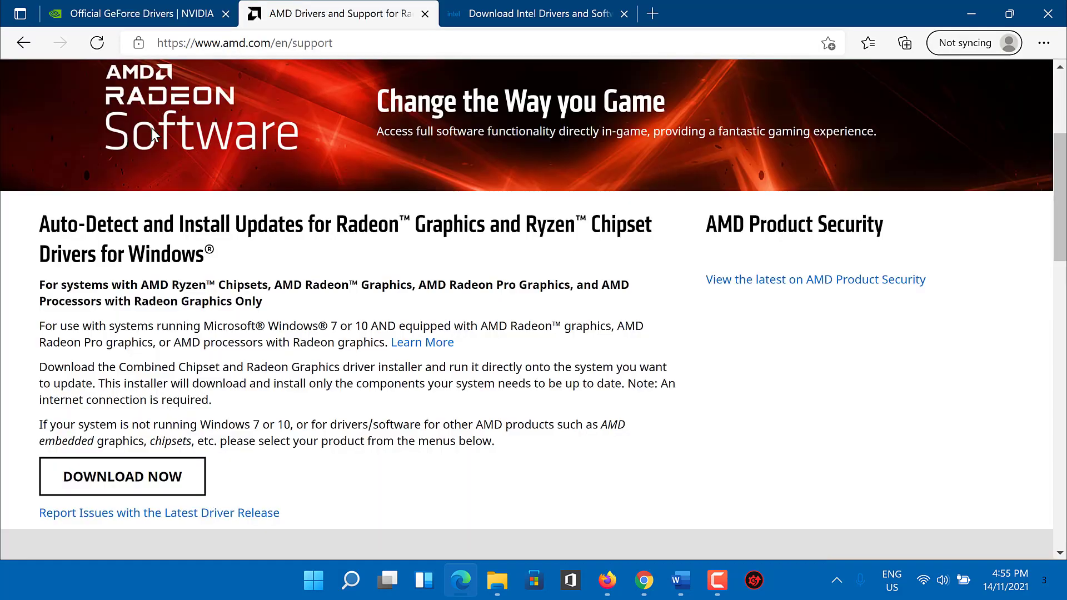
mouse_move(155, 136)
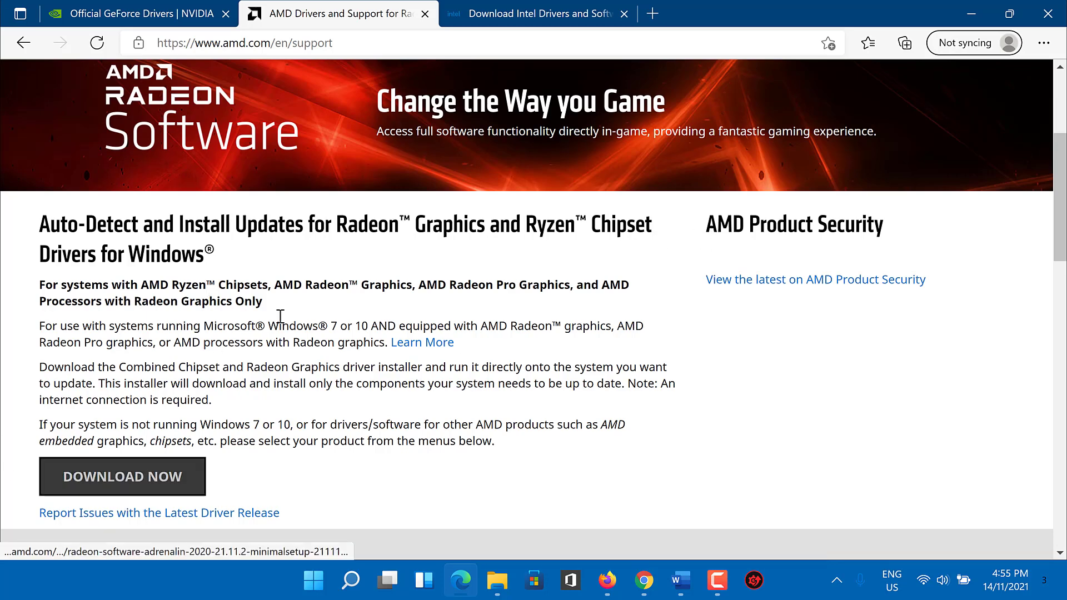
Switch to the Download Intel Drivers and Software tab and scroll to the Select Your Product categories.
left_click(537, 14)
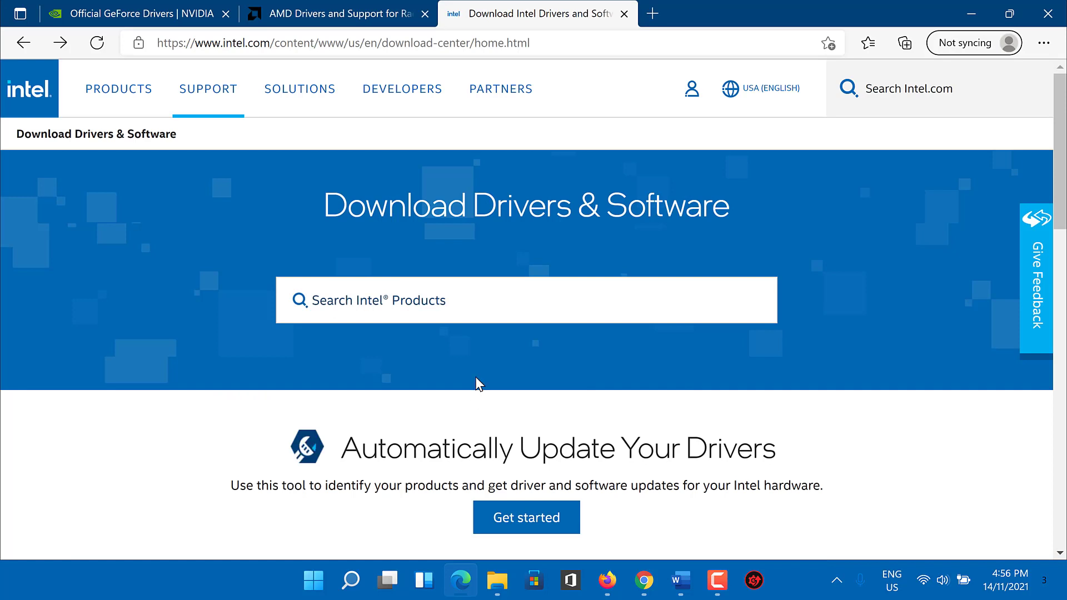
scroll("down", 3)
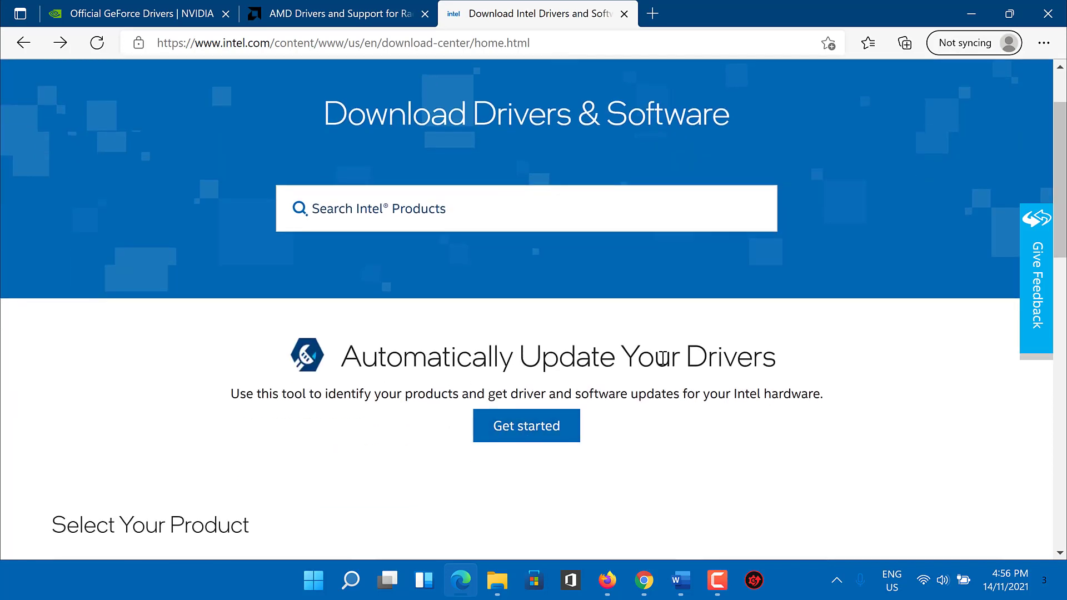
mouse_move(526, 425)
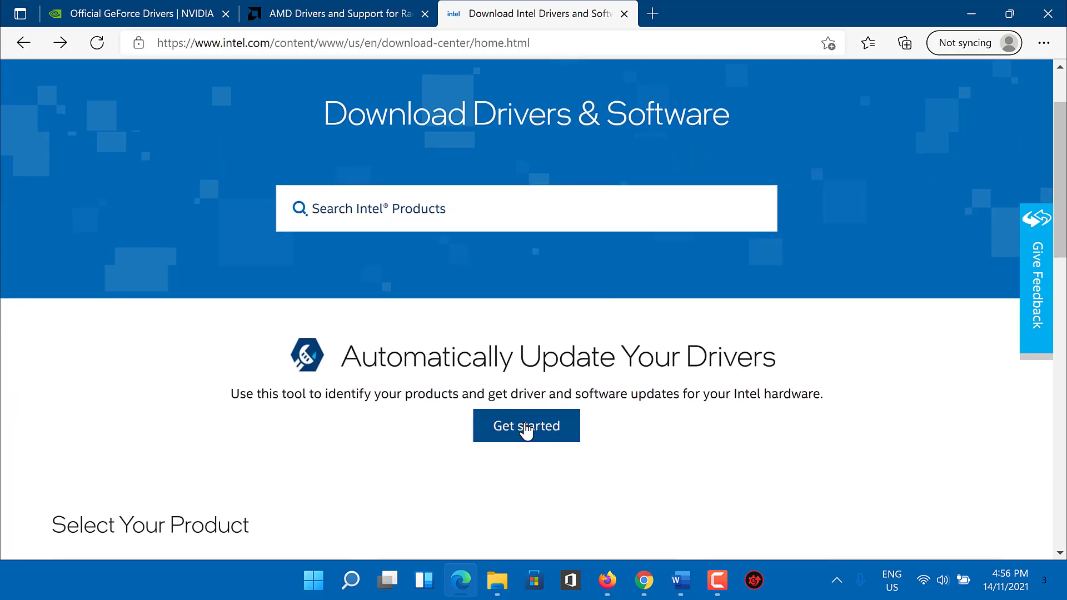
mouse_move(513, 458)
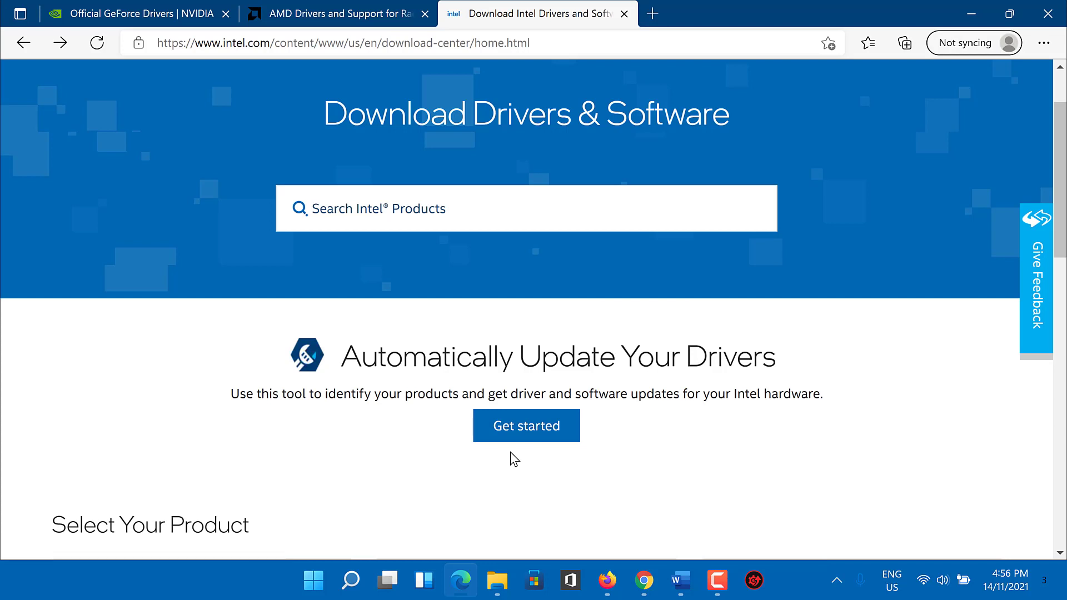
mouse_move(743, 278)
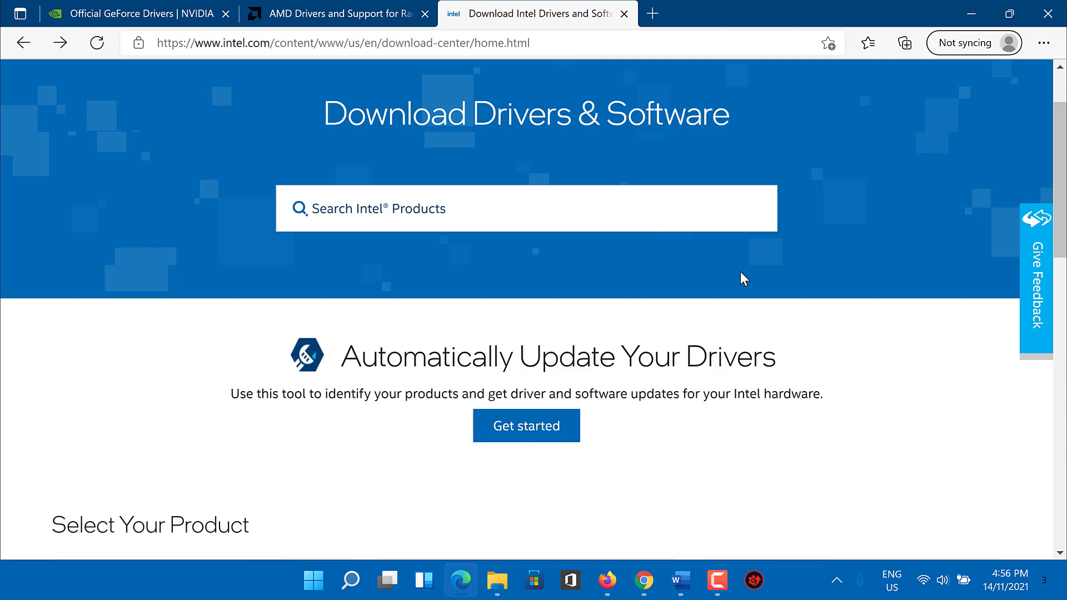
mouse_move(970, 7)
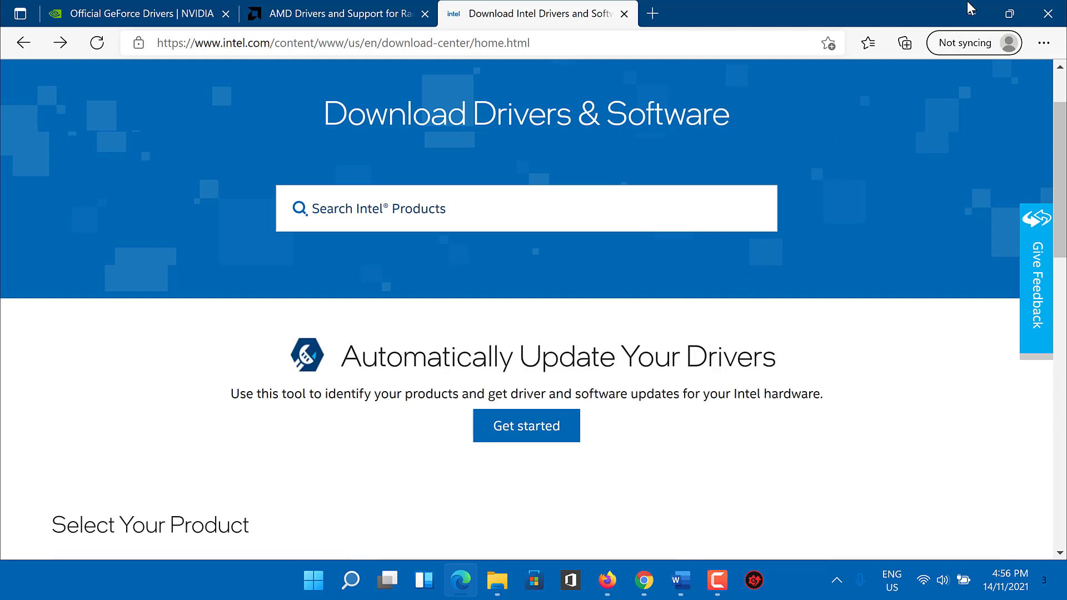
scroll("down", 3)
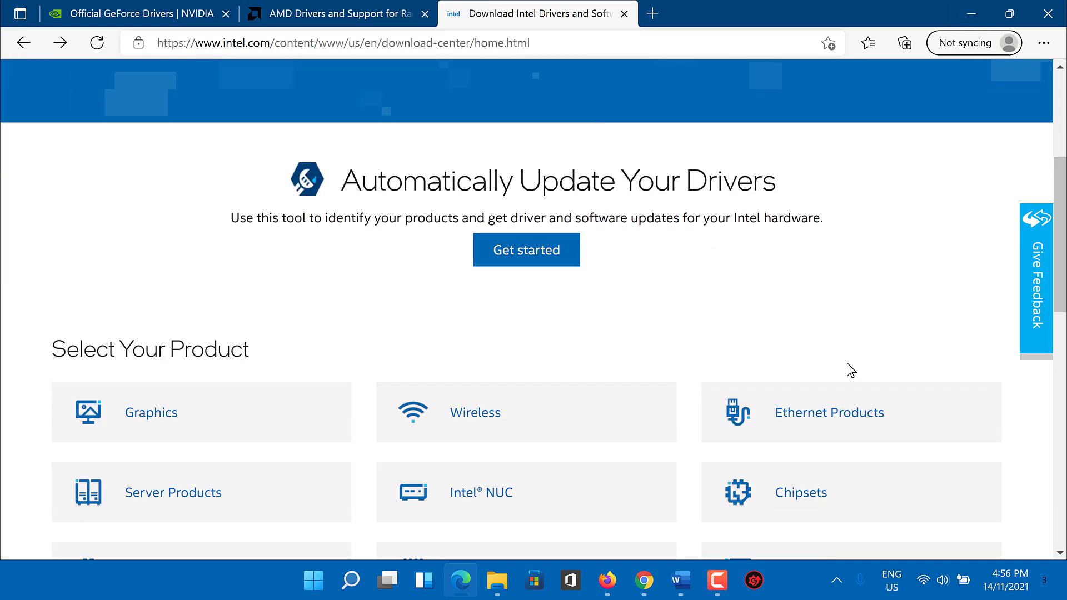